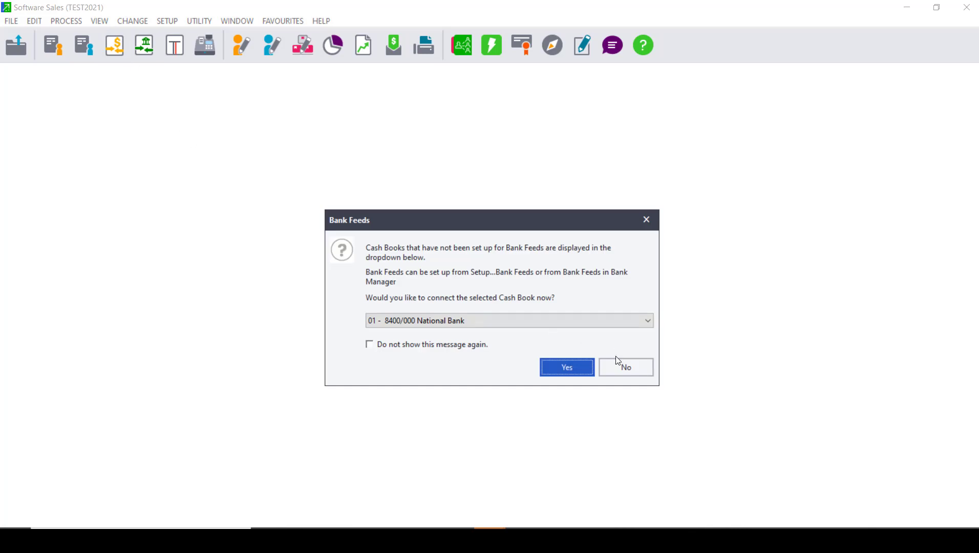
# Decline bank feeds and show the National Bank receipts batch REC001–REC005 in Process Cash Books
pyautogui.click(624, 367)
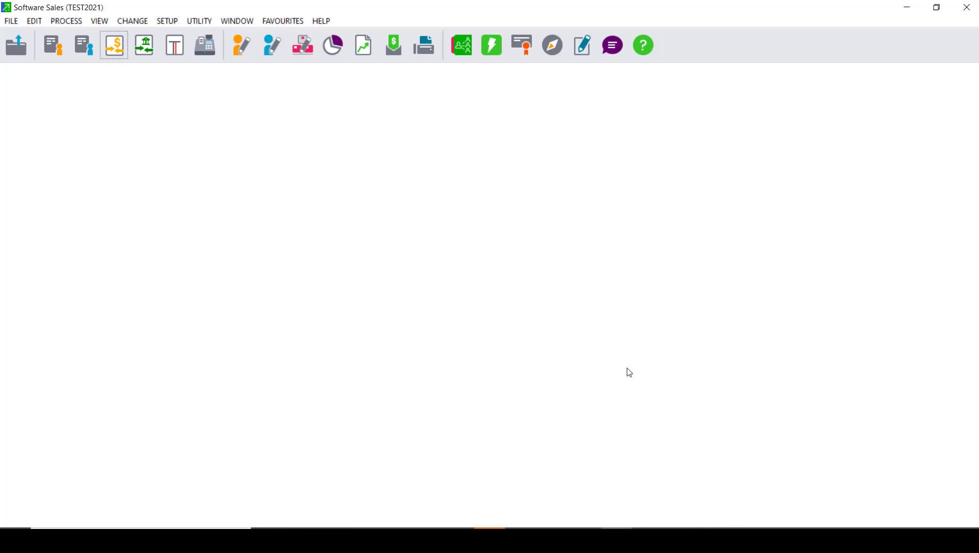
pyautogui.click(113, 44)
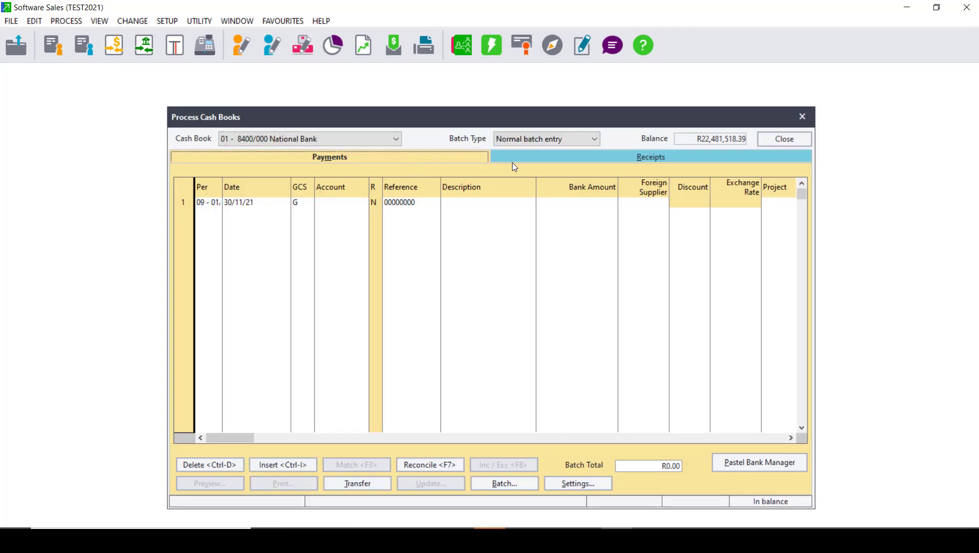
pyautogui.click(650, 157)
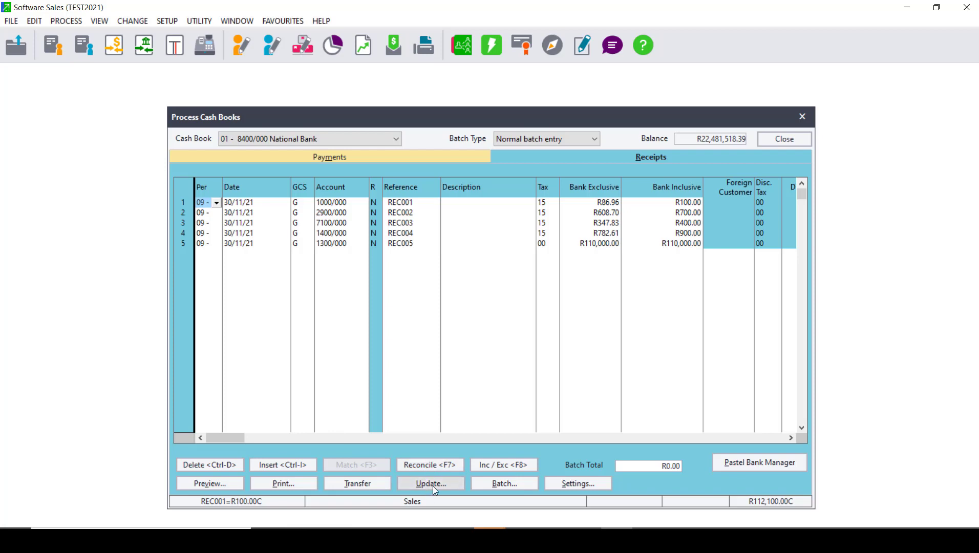
pyautogui.moveTo(472, 492)
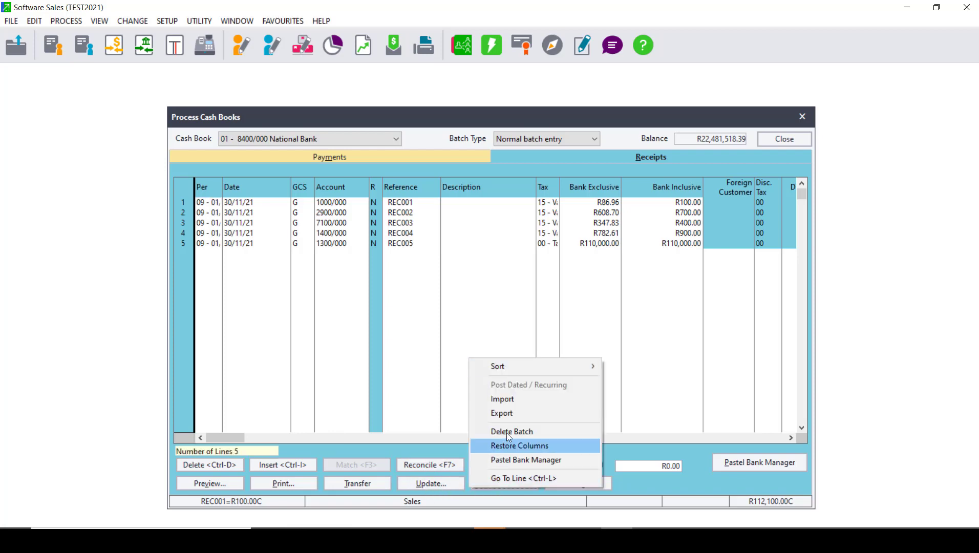
# Export the CB 1 Receipts batch to a Desktop file named starting 're'
pyautogui.click(519, 445)
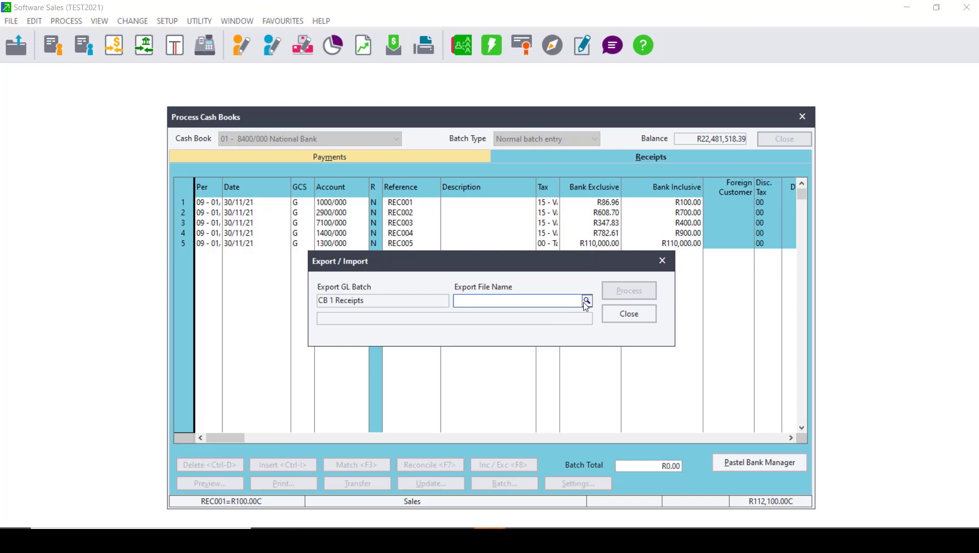
pyautogui.click(518, 301)
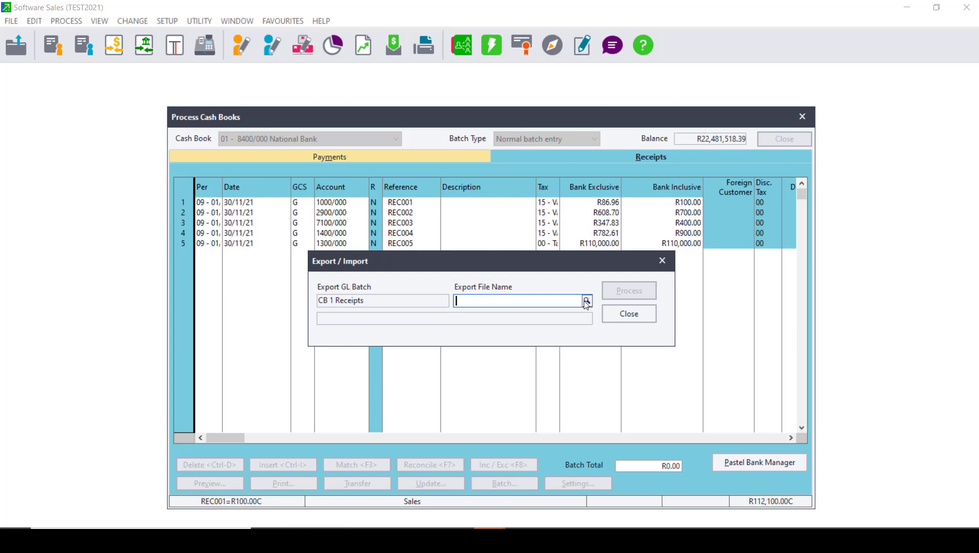
pyautogui.click(584, 300)
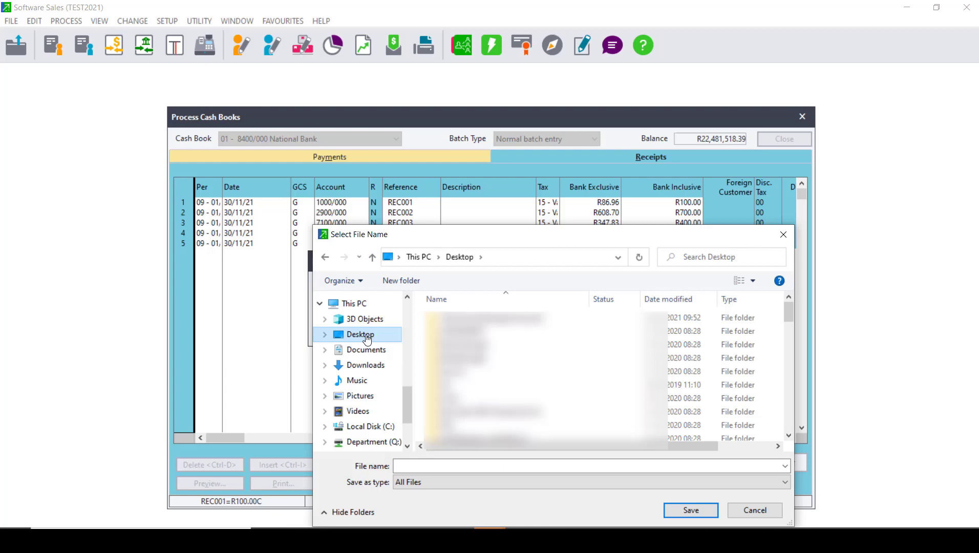
pyautogui.click(587, 466)
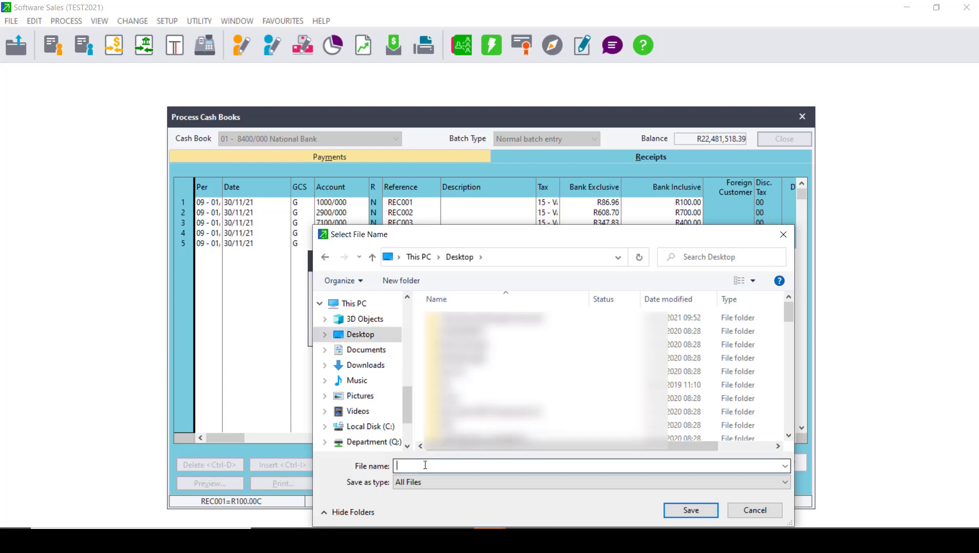
pyautogui.write('re')
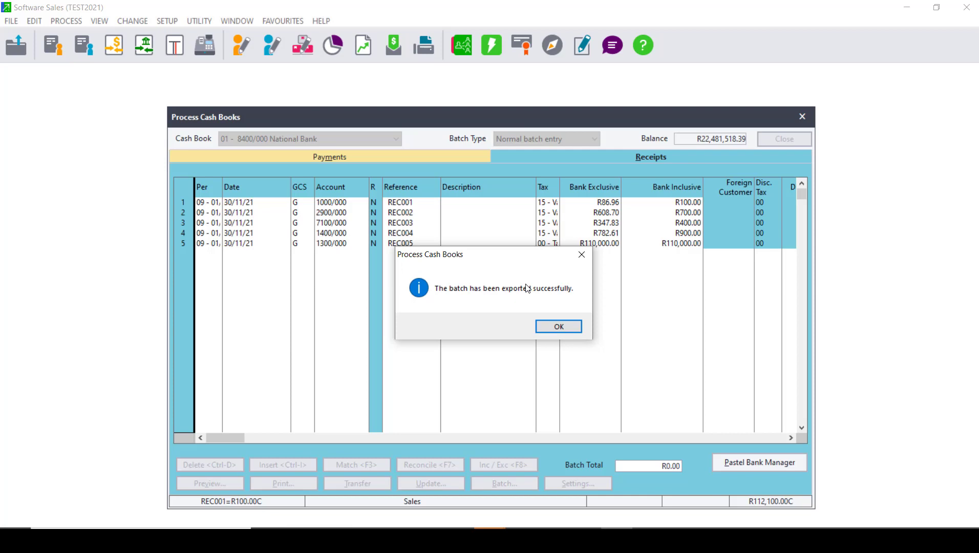
pyautogui.moveTo(584, 358)
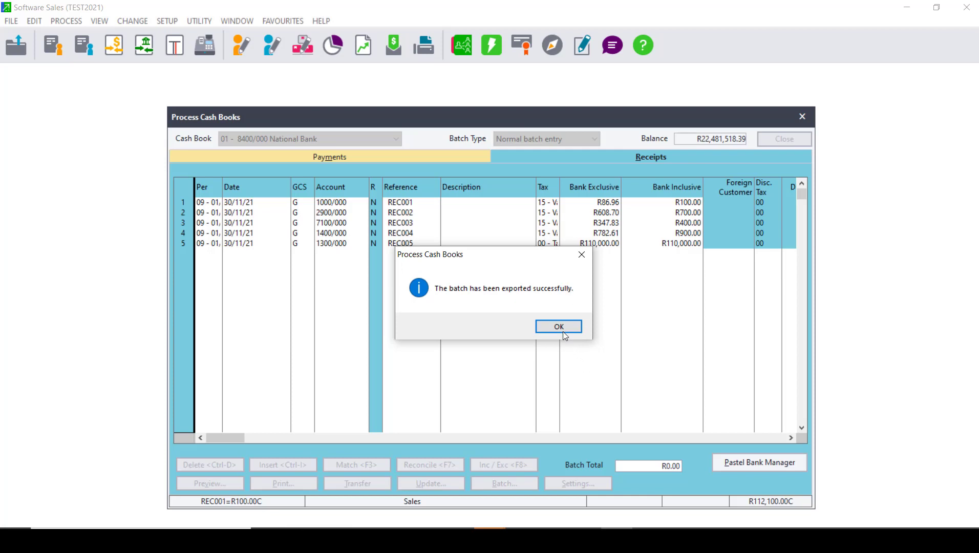
# Acknowledge the export, then delete the whole five-receipt batch, confirming both prompts
pyautogui.click(557, 327)
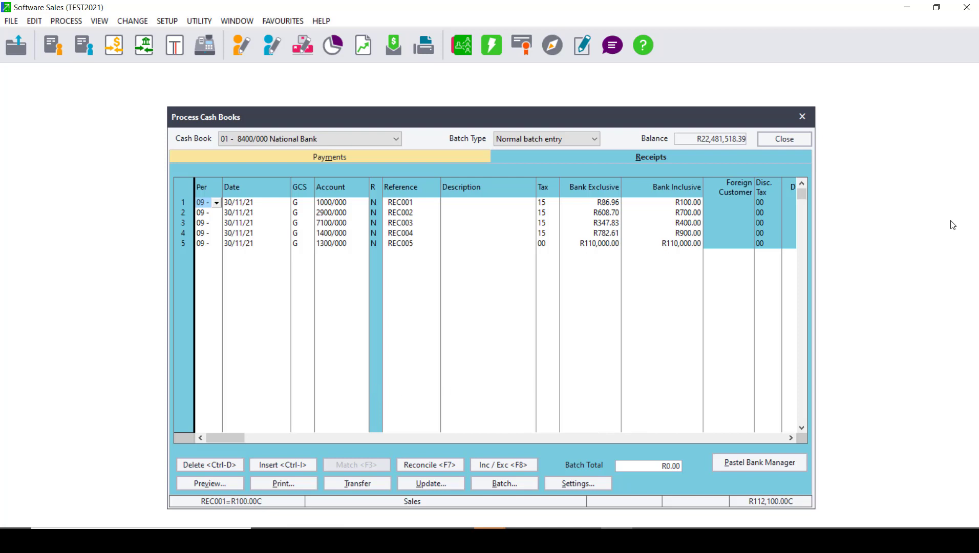
pyautogui.moveTo(556, 332)
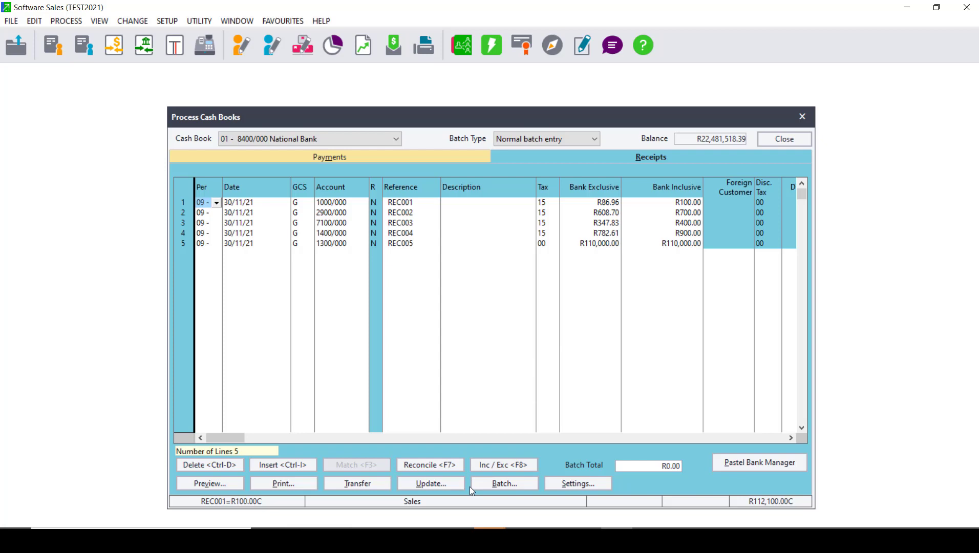
pyautogui.moveTo(479, 494)
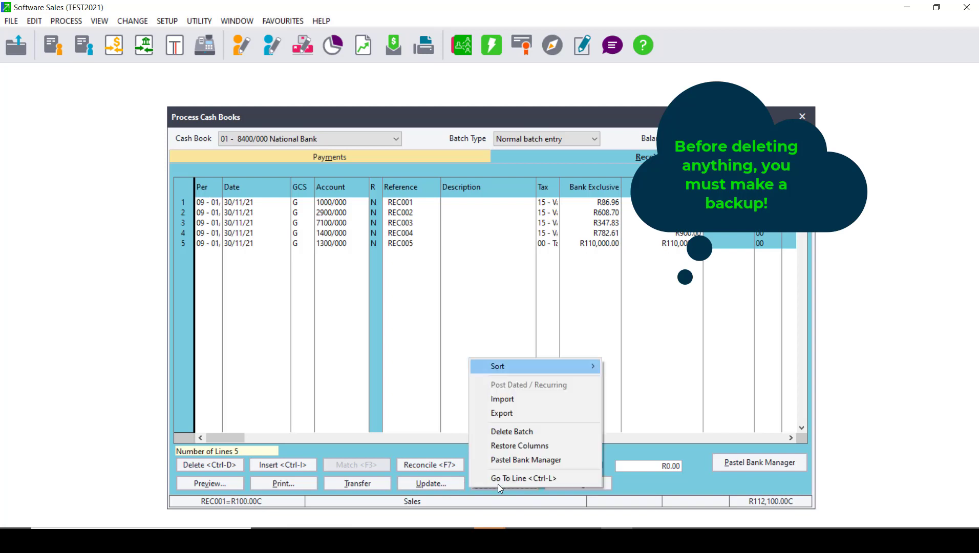
pyautogui.click(511, 431)
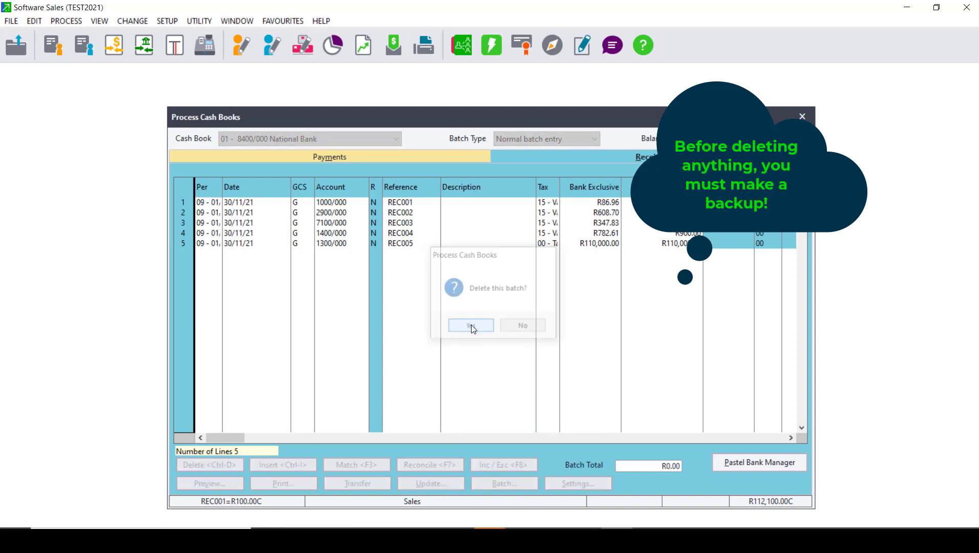
pyautogui.click(469, 325)
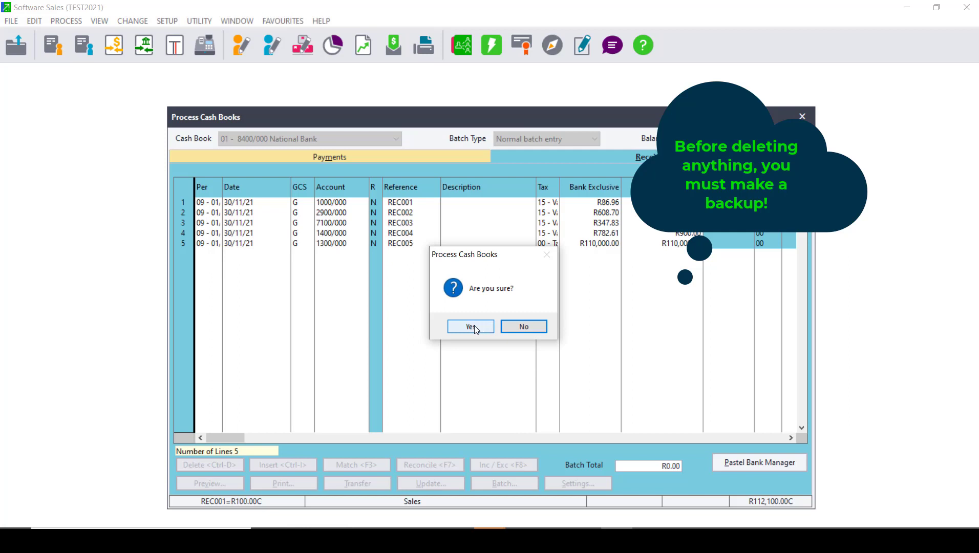
pyautogui.click(468, 327)
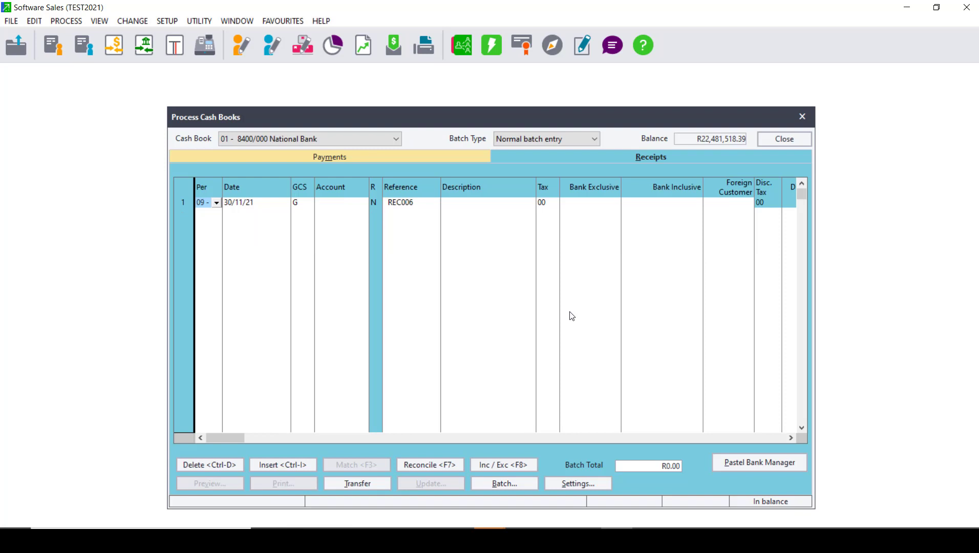
pyautogui.moveTo(582, 316)
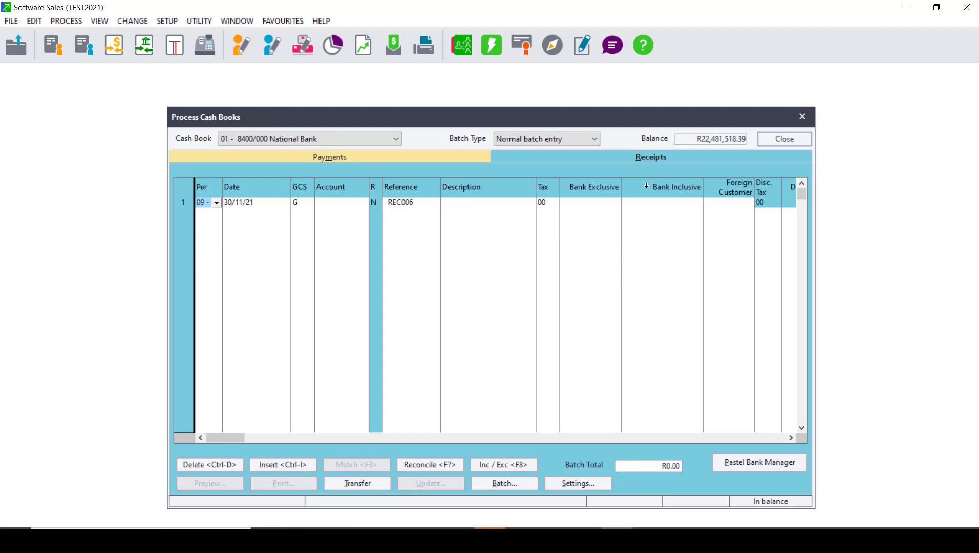
# Set the receipts batch default tax type to 15 - Vat - Standard rated (15.00%)
pyautogui.click(650, 157)
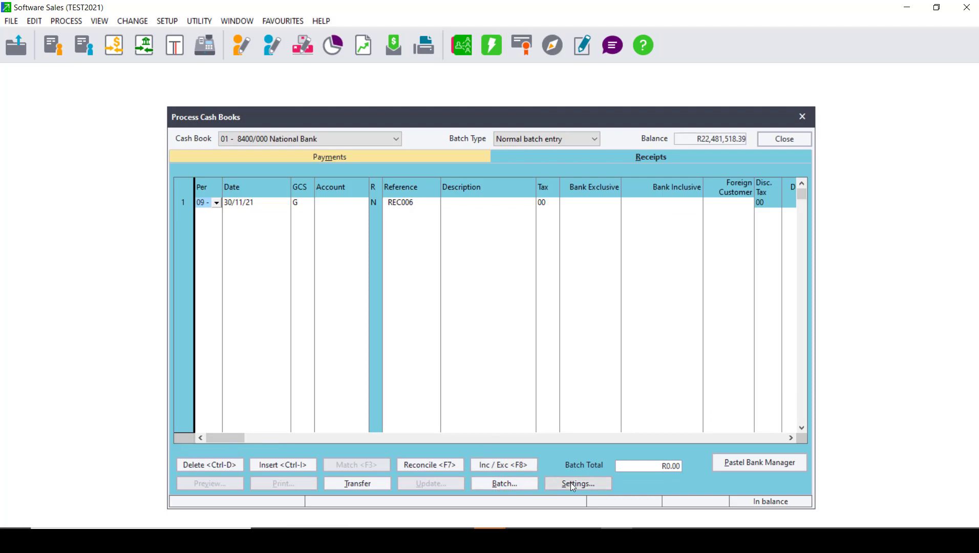
pyautogui.click(576, 483)
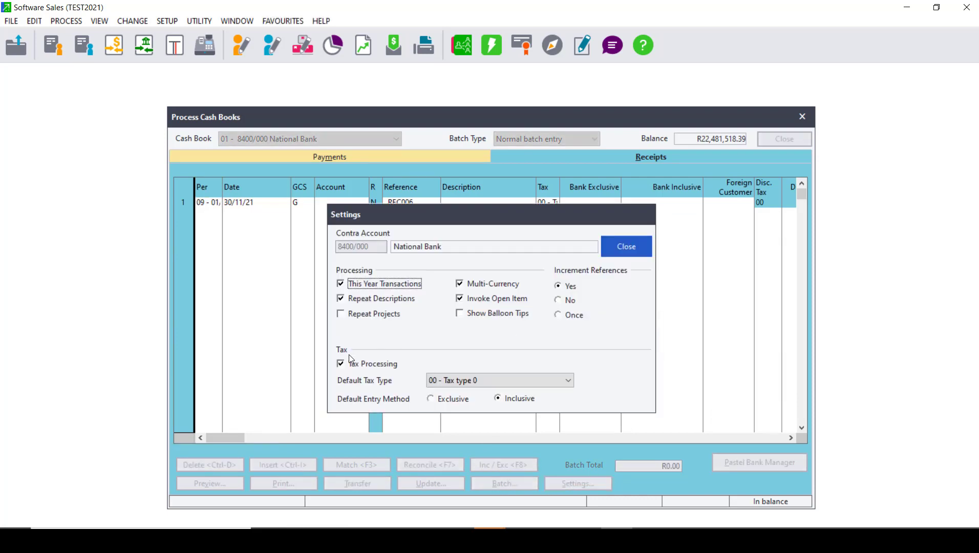
pyautogui.moveTo(633, 411)
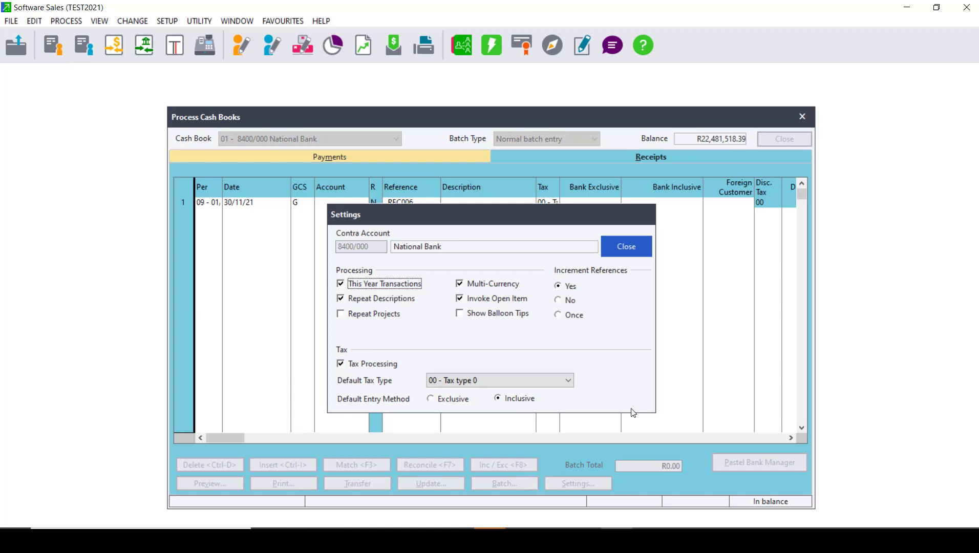
pyautogui.click(565, 380)
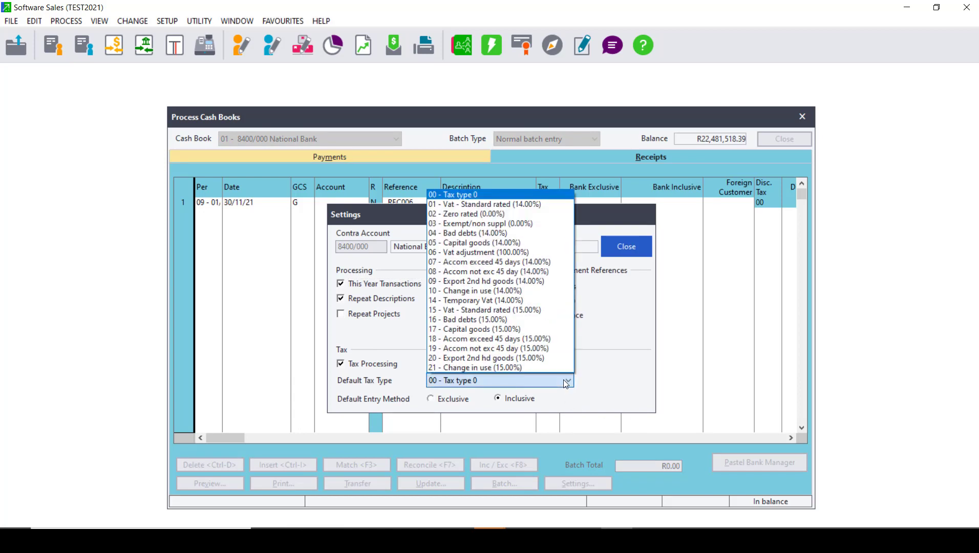
pyautogui.moveTo(524, 310)
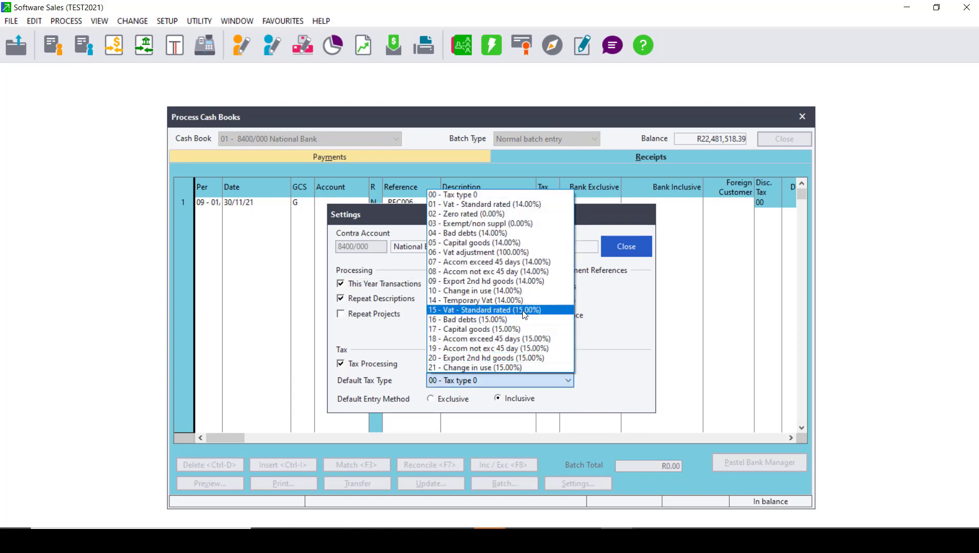
pyautogui.click(487, 309)
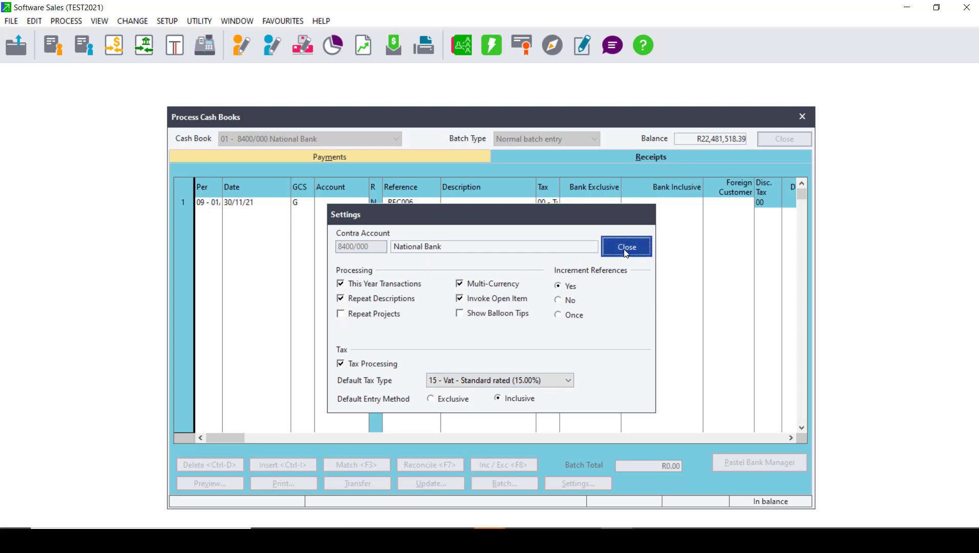
pyautogui.click(624, 246)
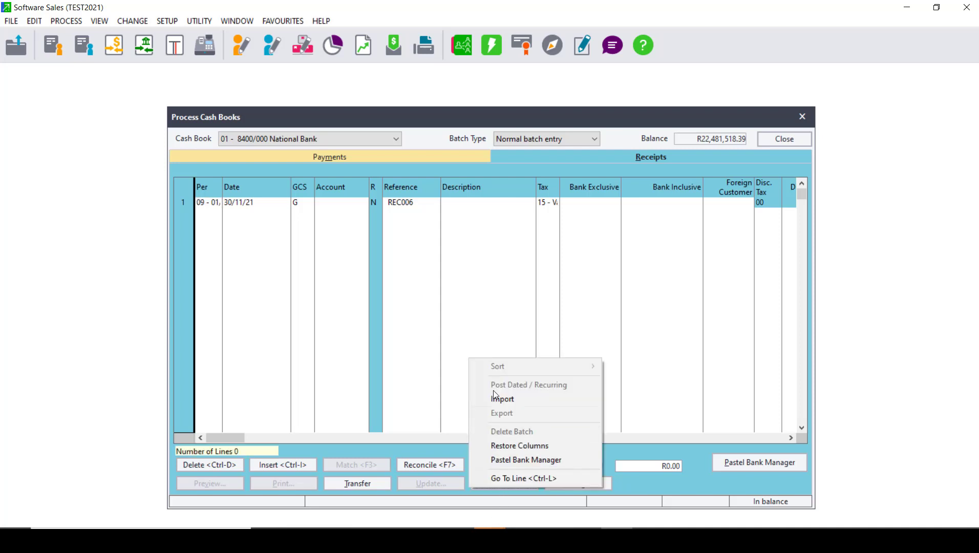
# Import receipts.csv from the Desktop, restoring receipts REC001–REC005 totalling R112,100.00
pyautogui.click(503, 398)
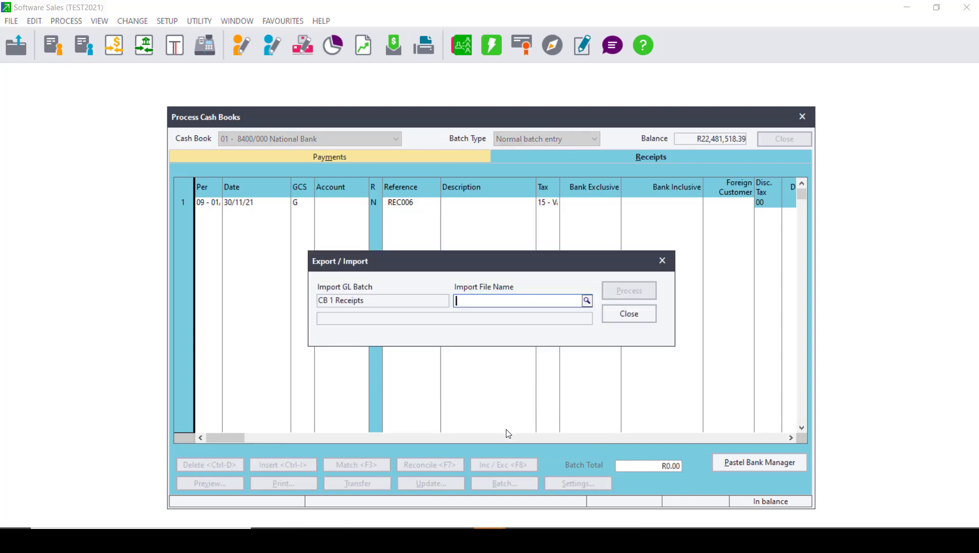
pyautogui.click(584, 300)
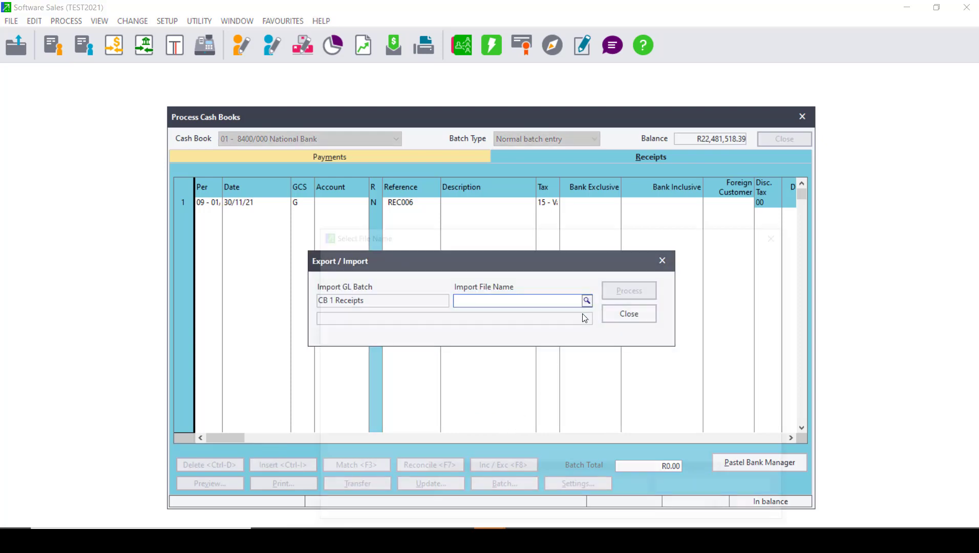
pyautogui.click(585, 301)
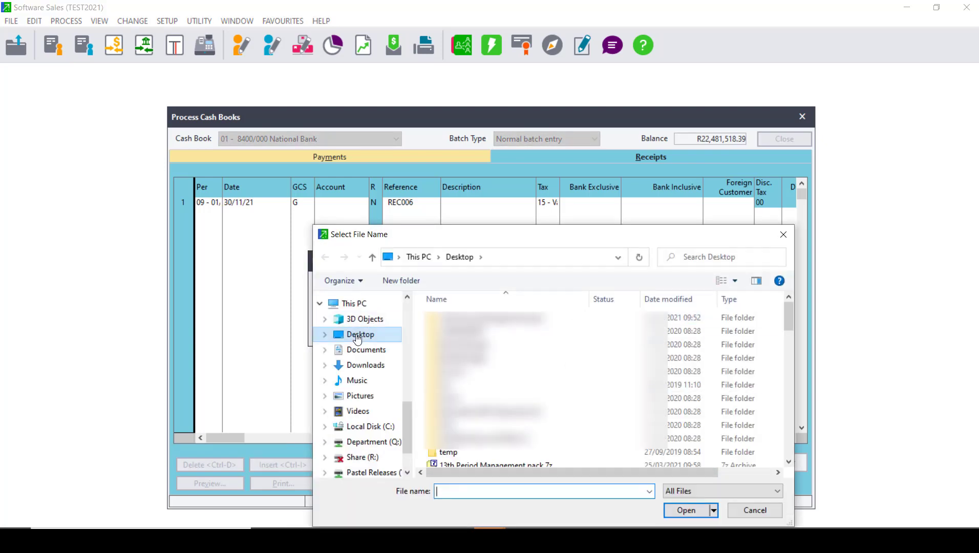
pyautogui.write('r')
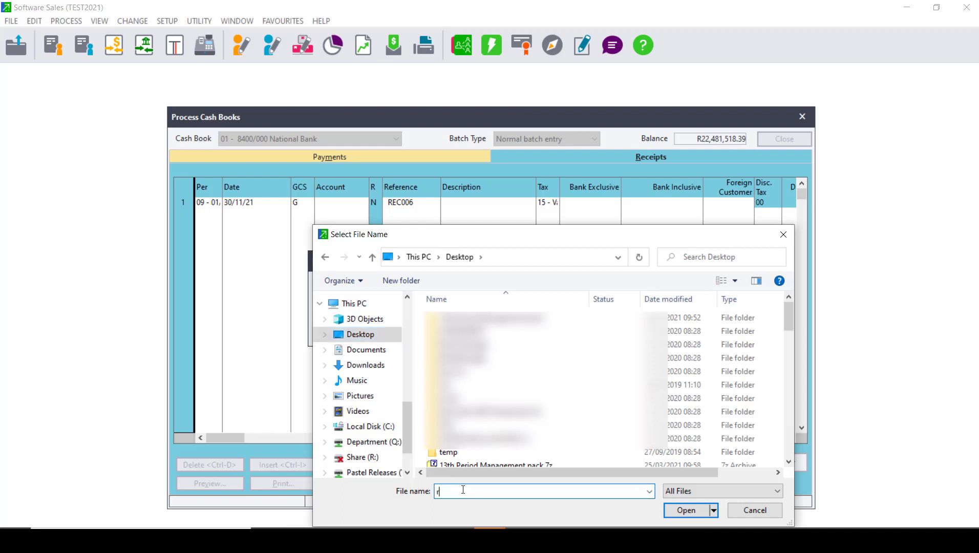
pyautogui.write('ece')
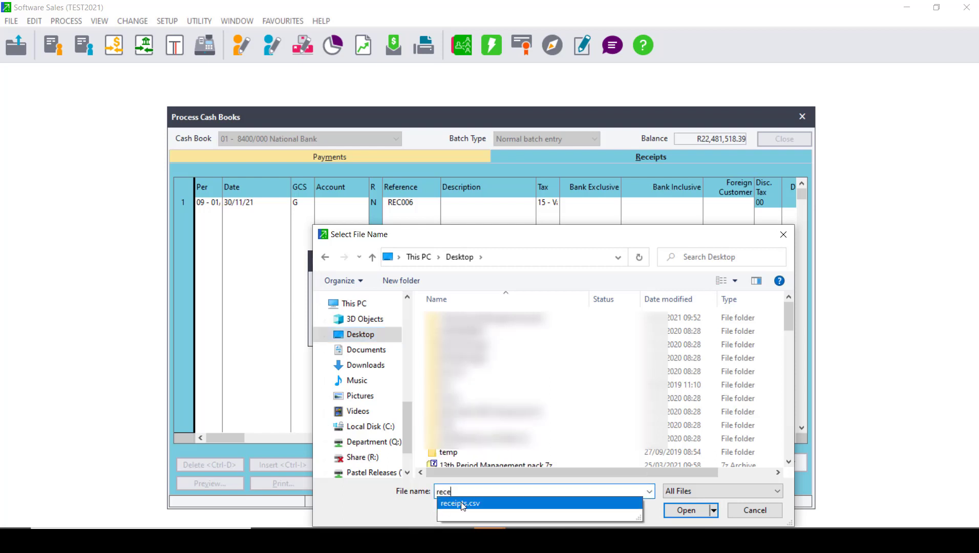
pyautogui.click(459, 503)
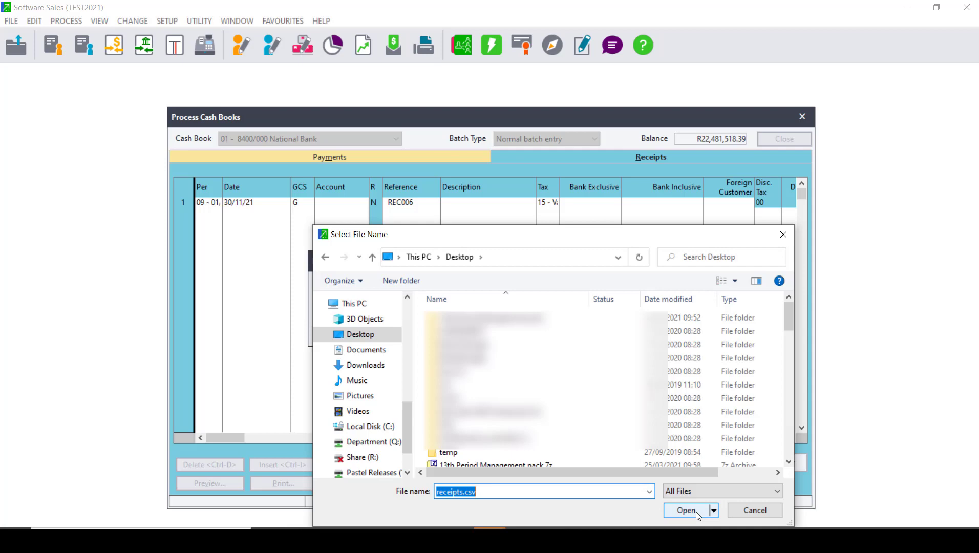
pyautogui.click(686, 510)
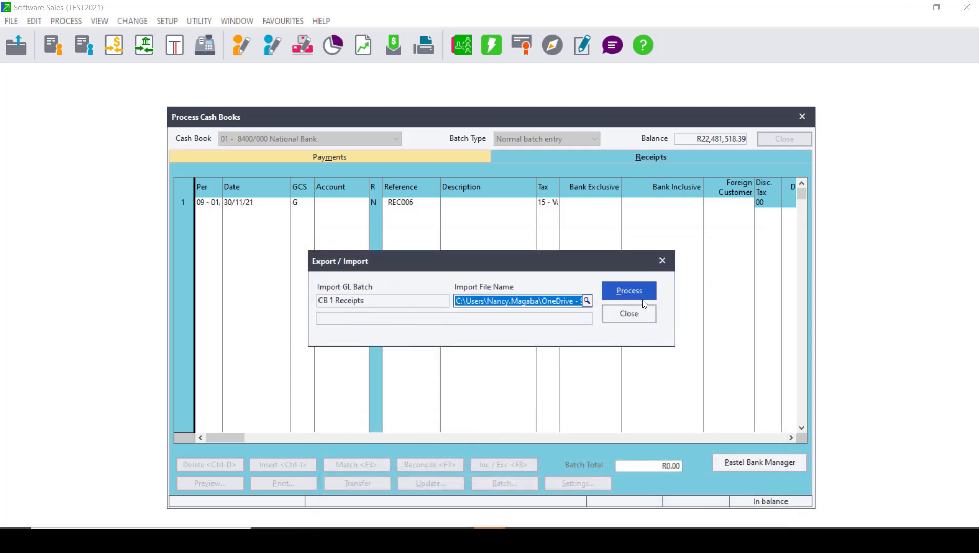
pyautogui.click(627, 289)
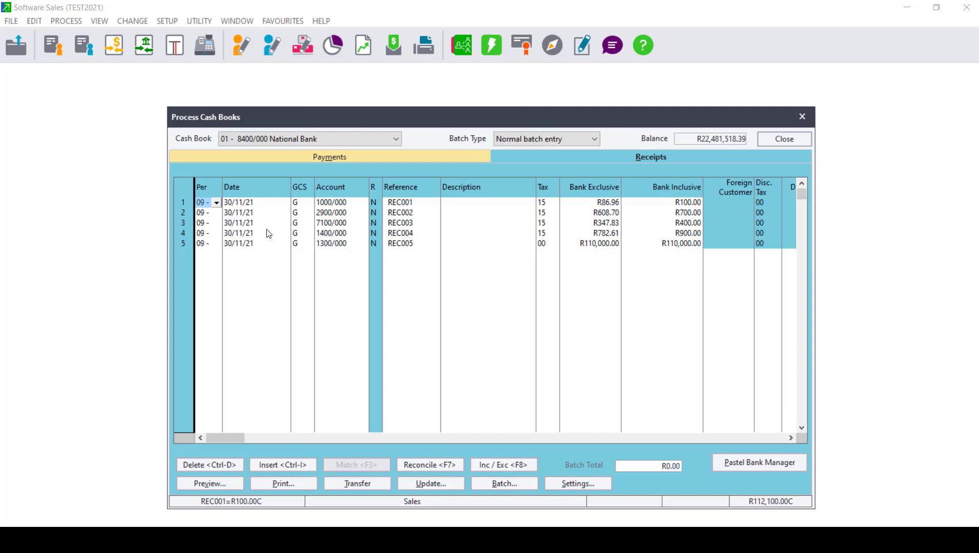
# Check REC001's tax code and keep 15 Vat Standard rated
pyautogui.click(542, 201)
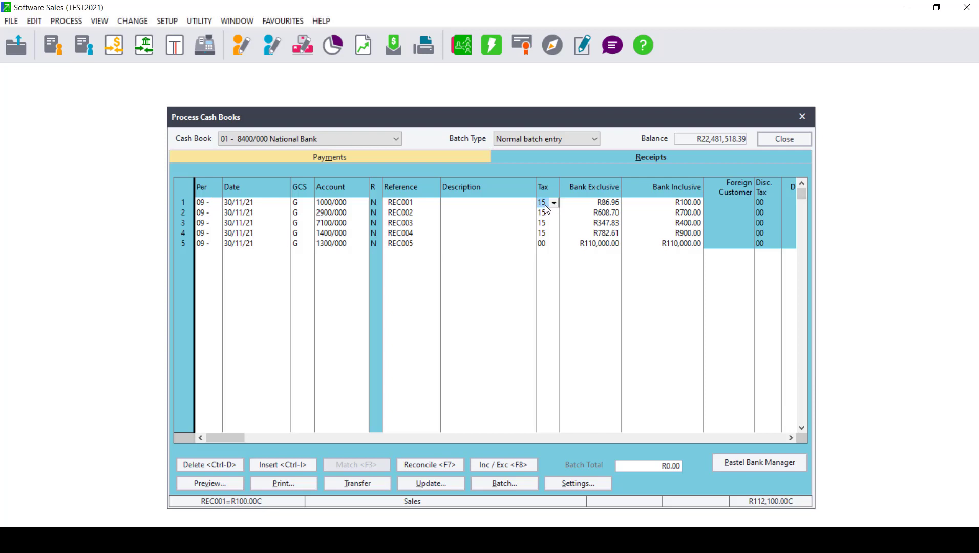
pyautogui.moveTo(560, 208)
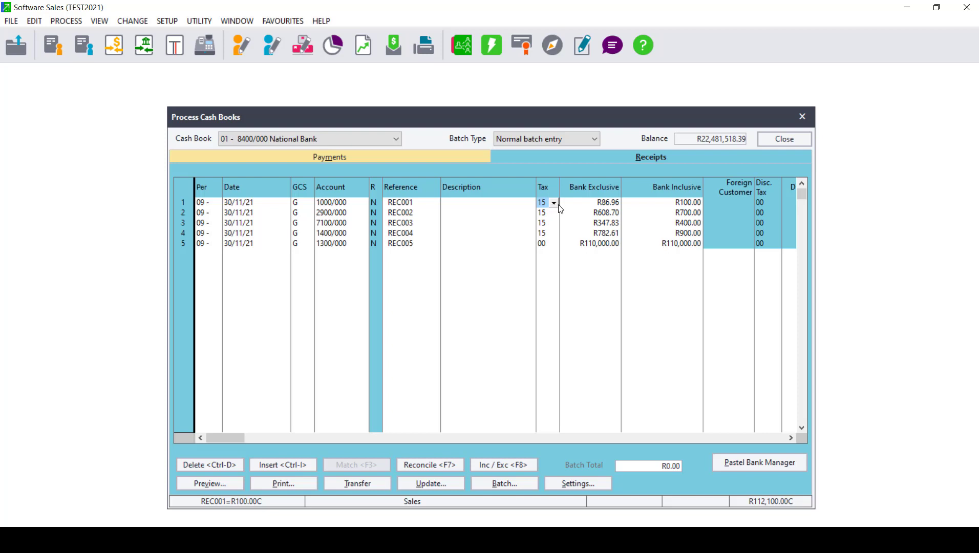
pyautogui.click(554, 202)
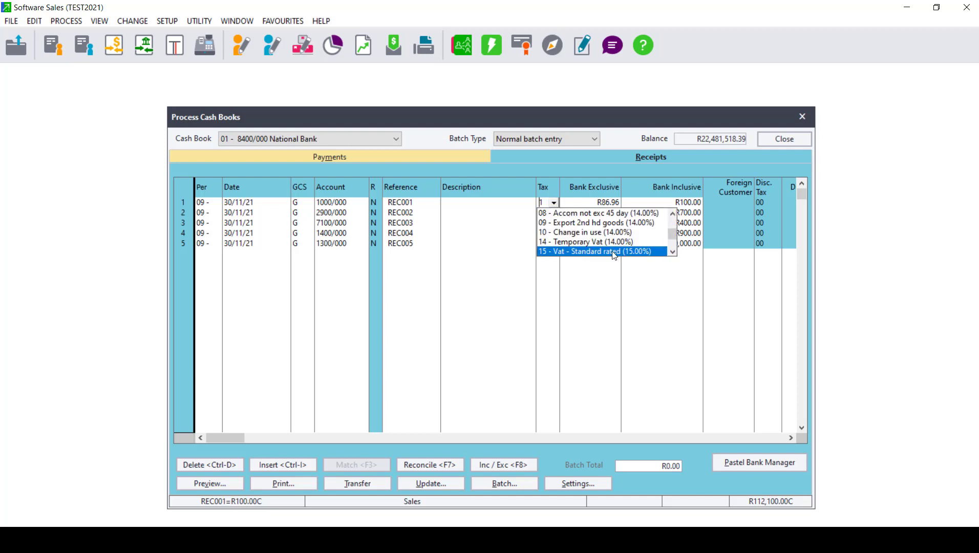
pyautogui.click(604, 251)
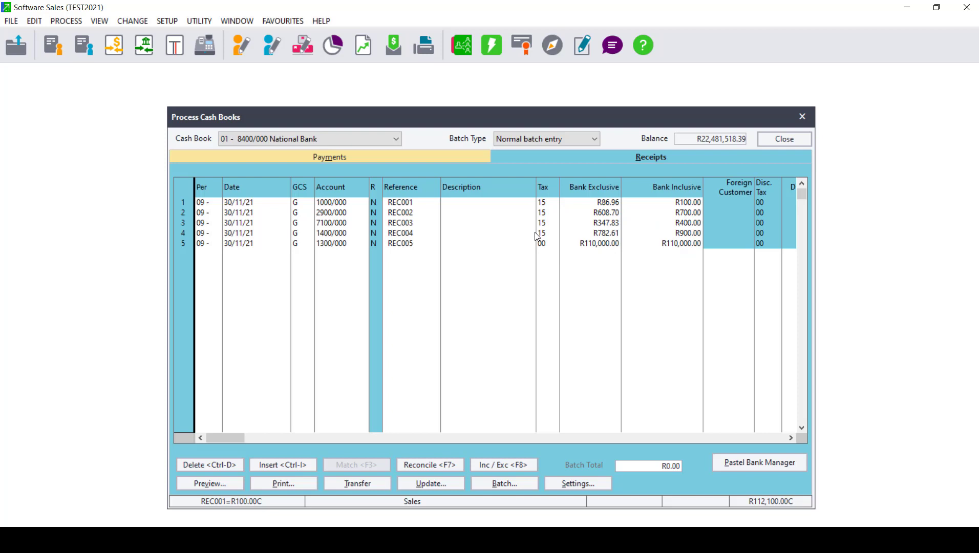
pyautogui.click(665, 201)
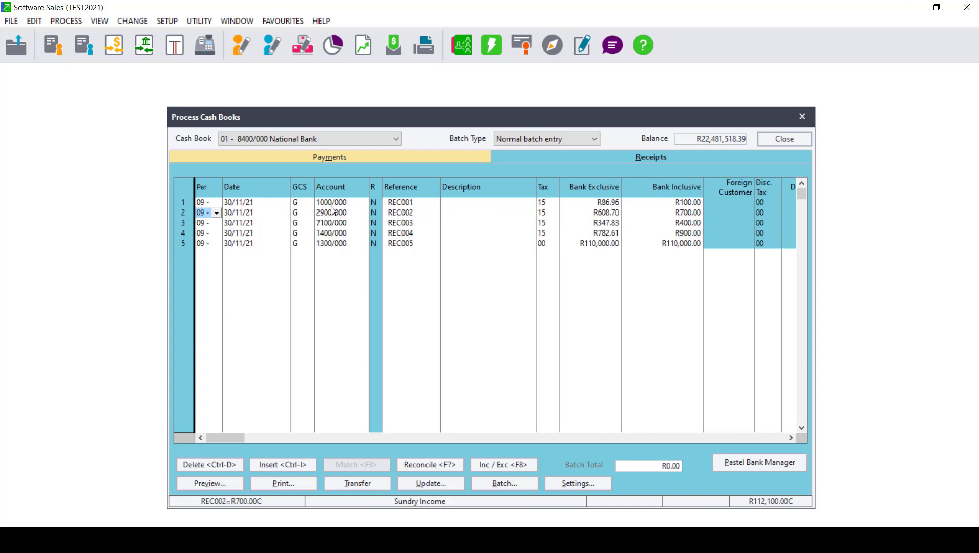
# Re-select account 1300/000 (Online Support) for REC002 via the account lookup
pyautogui.click(336, 212)
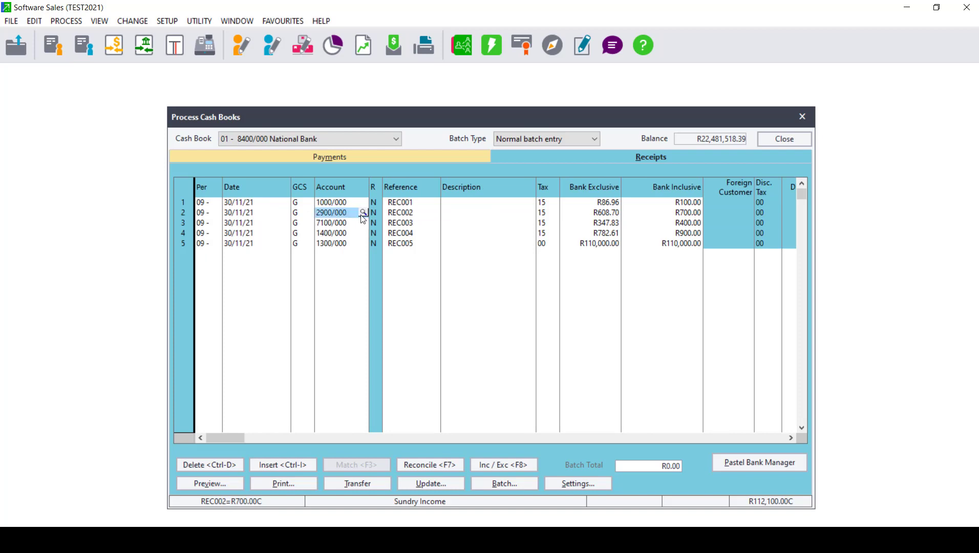
pyautogui.click(364, 212)
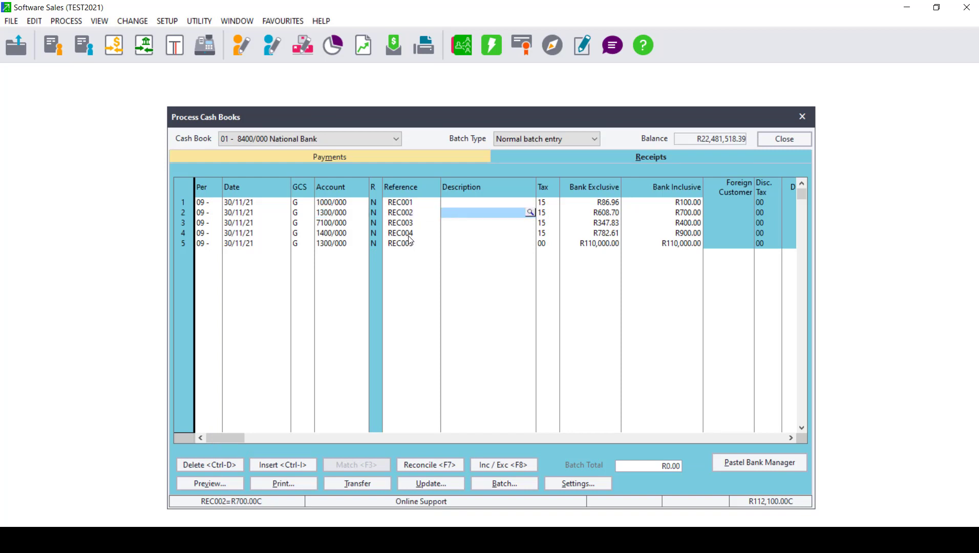
pyautogui.click(203, 223)
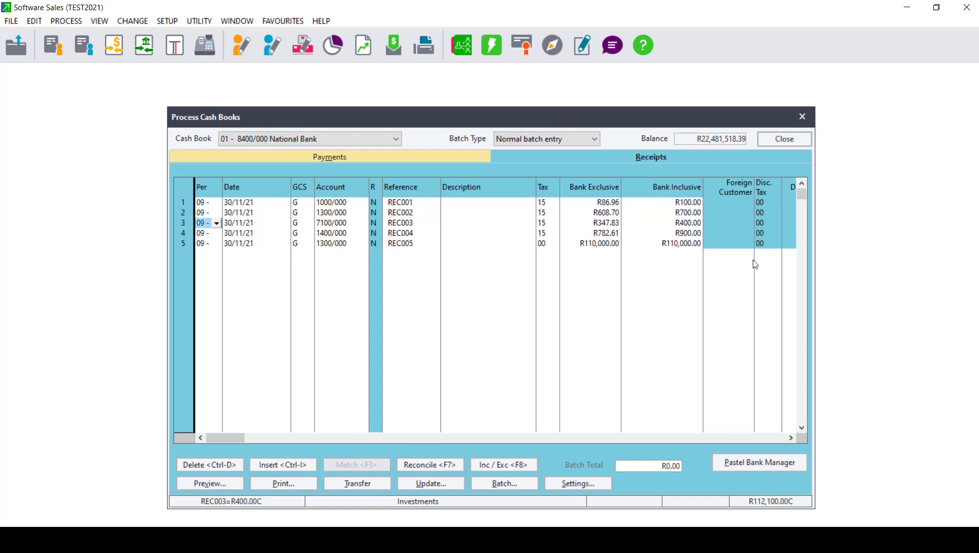
pyautogui.moveTo(460, 282)
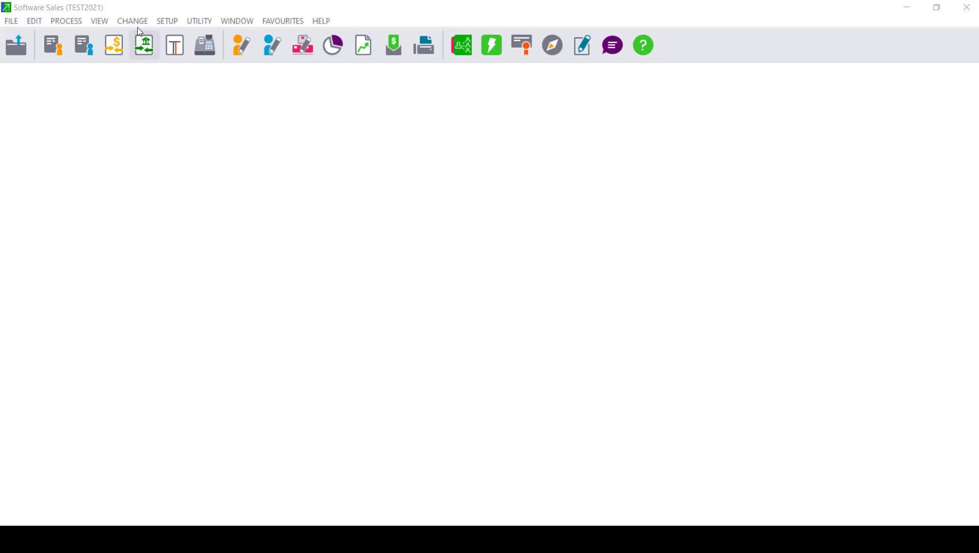
pyautogui.click(167, 20)
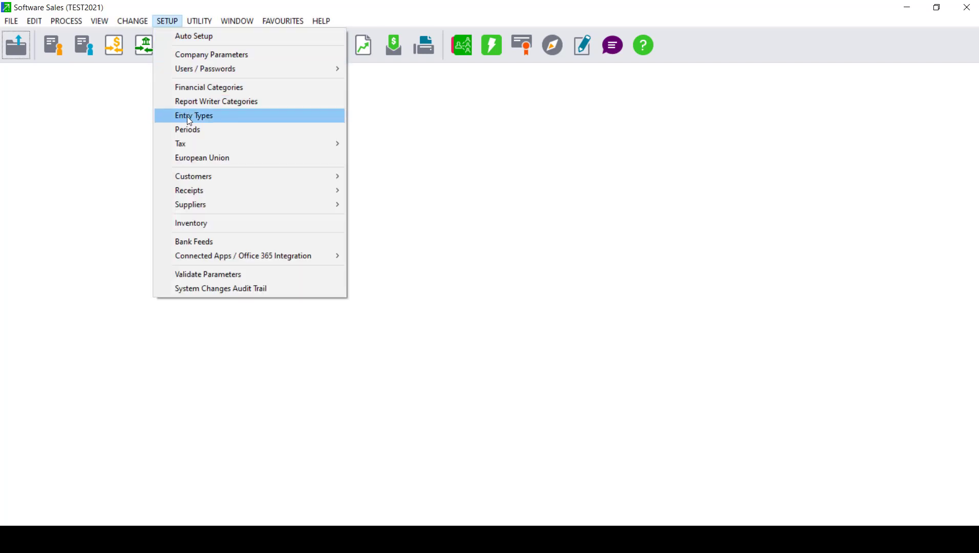
pyautogui.click(194, 115)
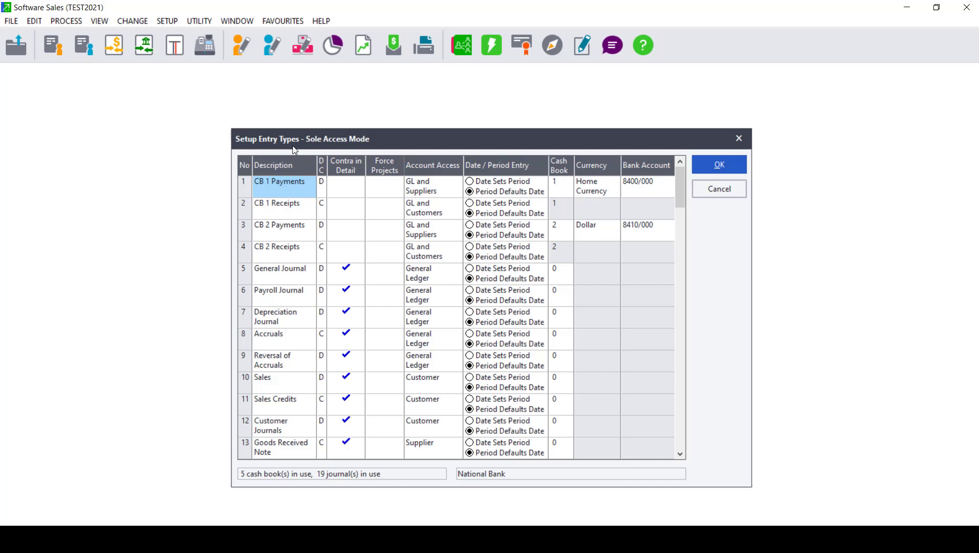
pyautogui.moveTo(524, 175)
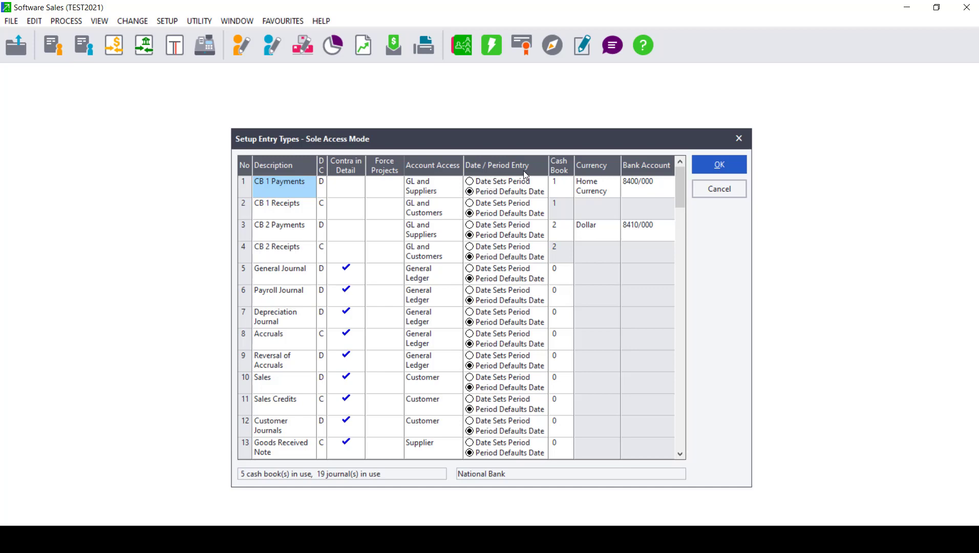
pyautogui.moveTo(290, 213)
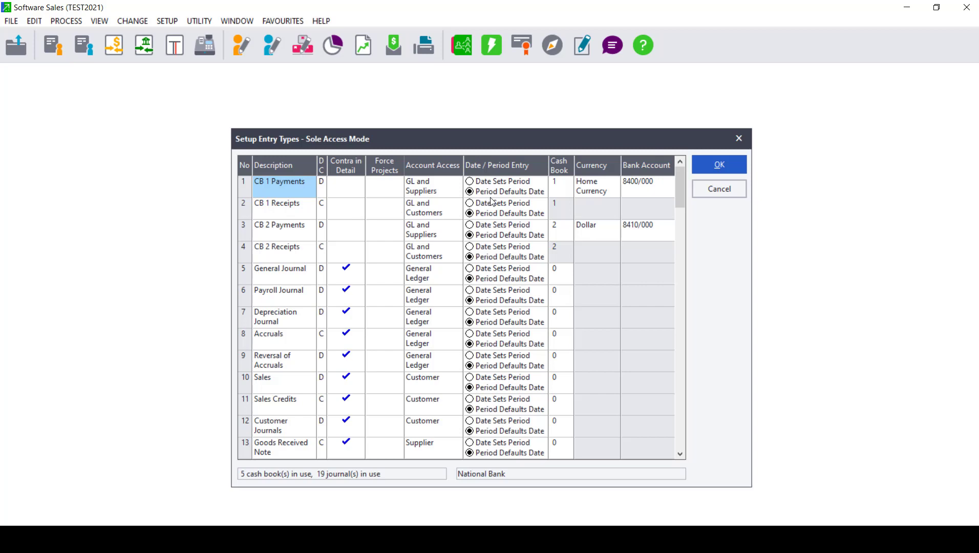
pyautogui.moveTo(288, 199)
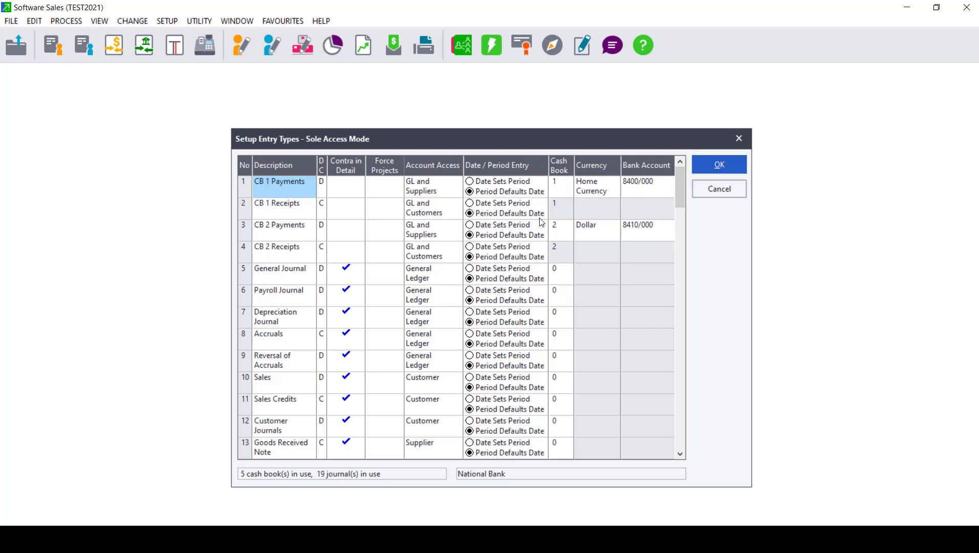
pyautogui.moveTo(502, 219)
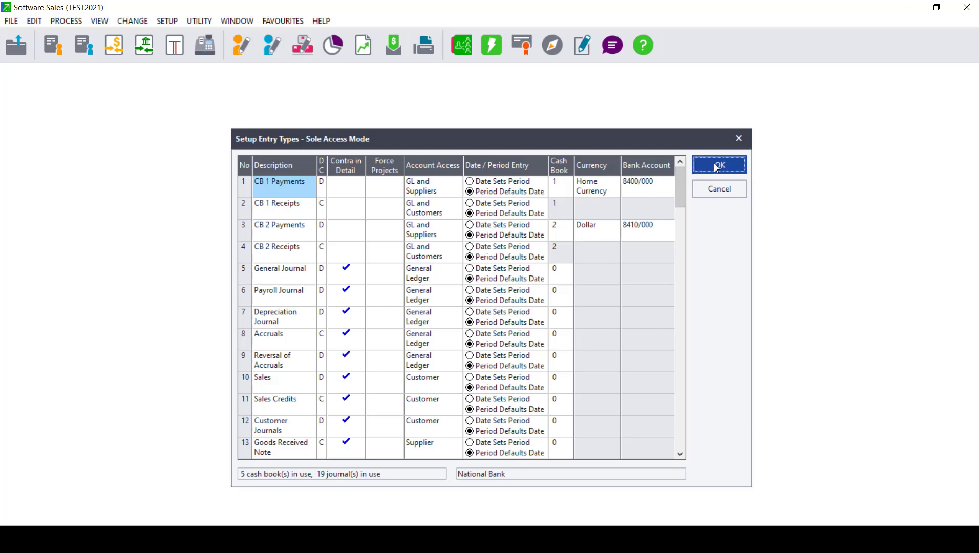
pyautogui.click(718, 163)
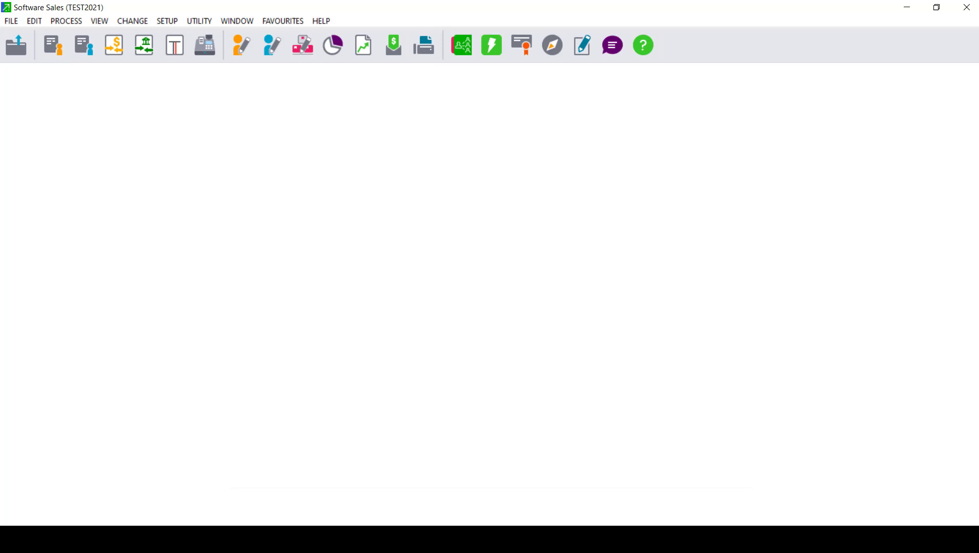
pyautogui.moveTo(158, 88)
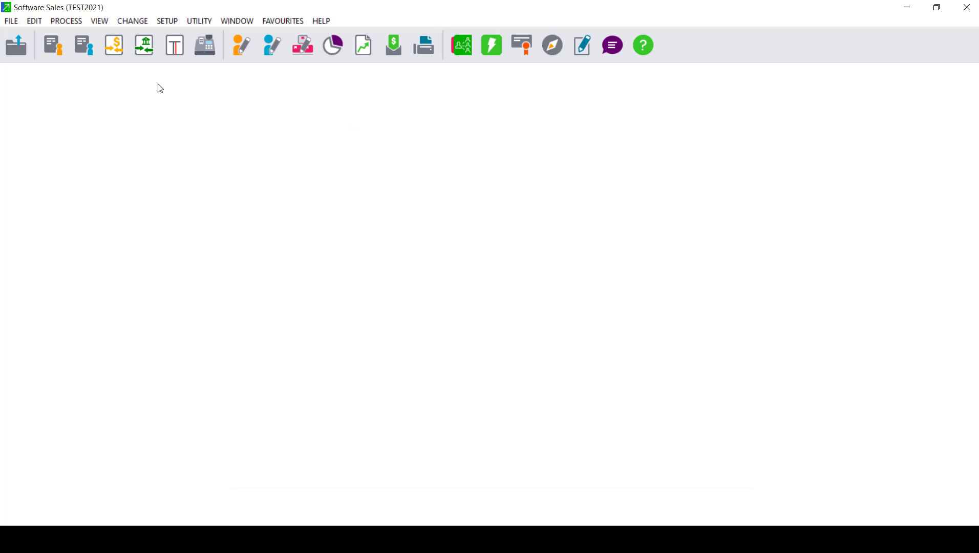
# Review the Setup Tax General Settings showing Normal VAT with control account 9500/000
pyautogui.click(167, 20)
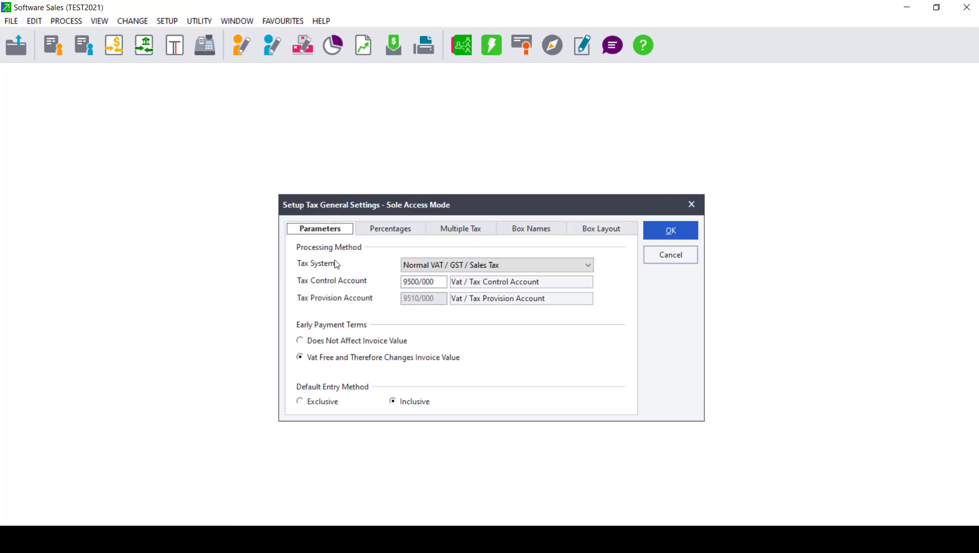
pyautogui.moveTo(348, 259)
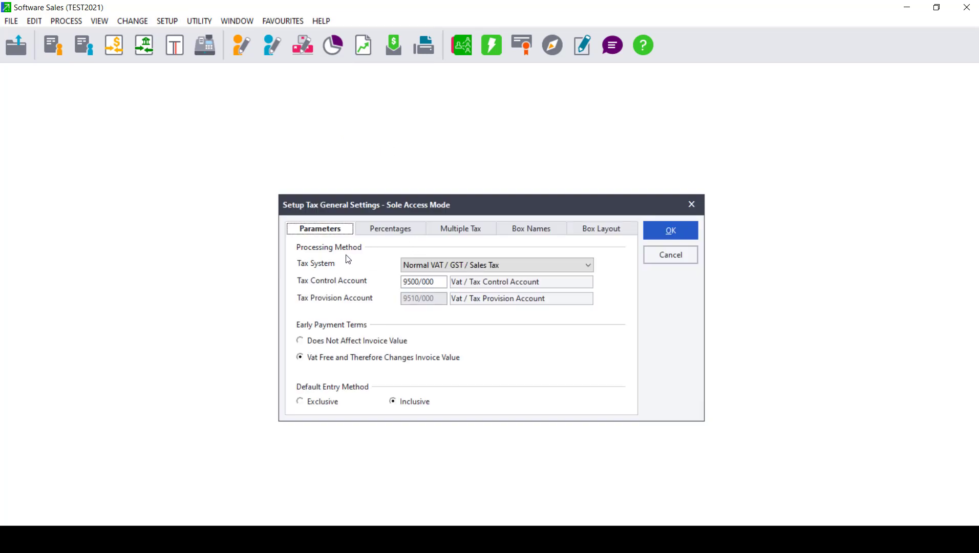
pyautogui.click(496, 264)
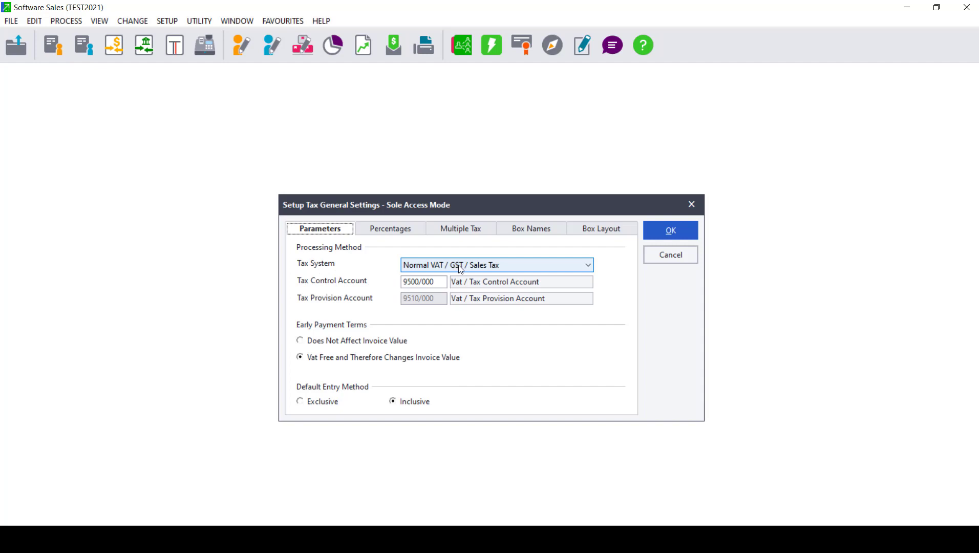
pyautogui.moveTo(460, 270)
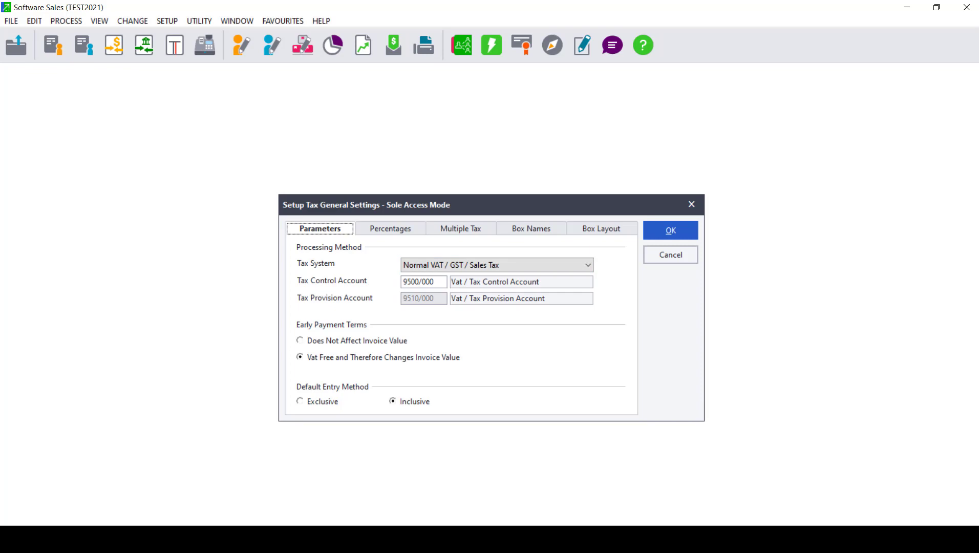
pyautogui.moveTo(748, 223)
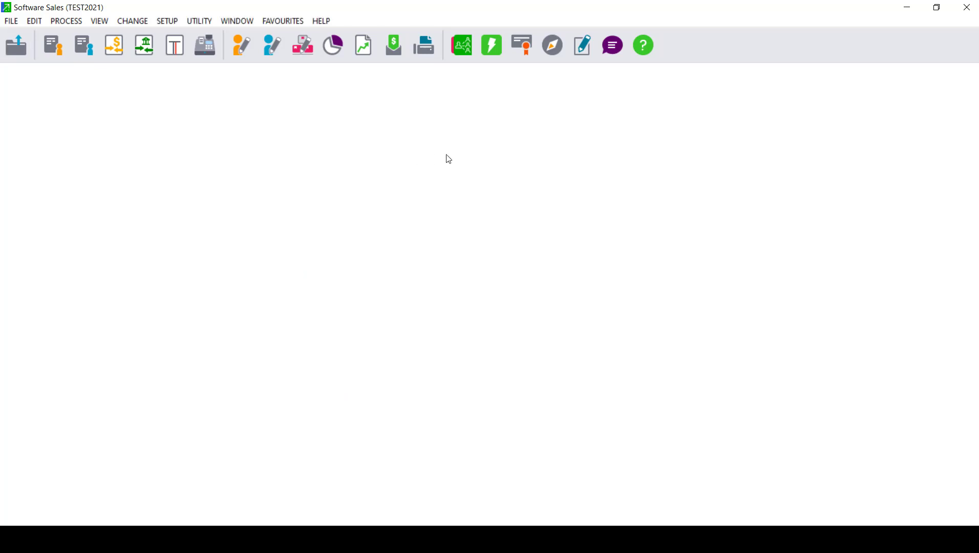
pyautogui.moveTo(471, 153)
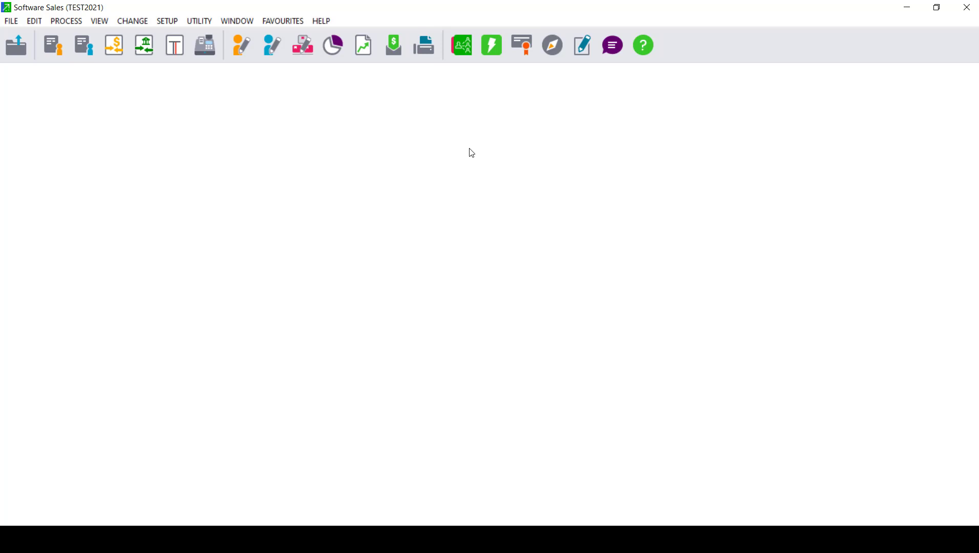
pyautogui.moveTo(142, 100)
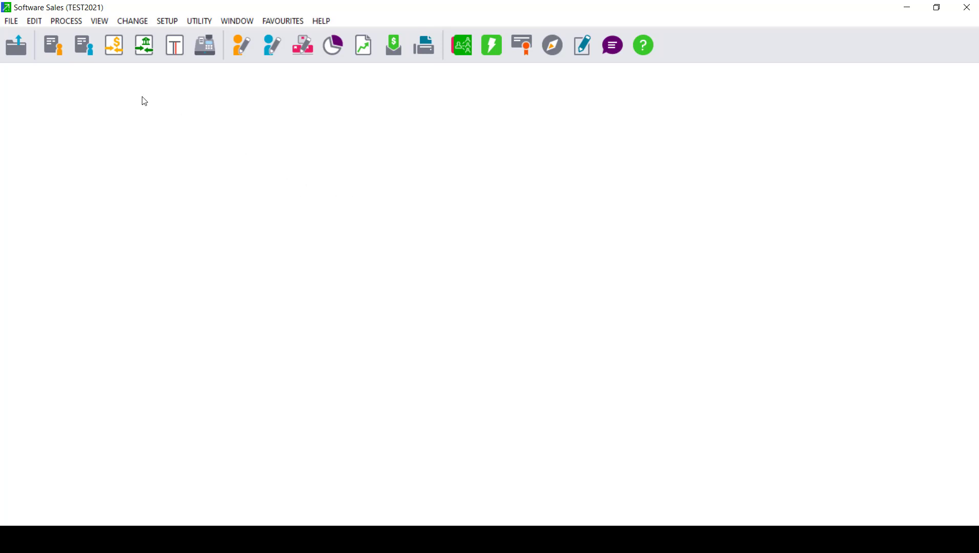
pyautogui.moveTo(114, 77)
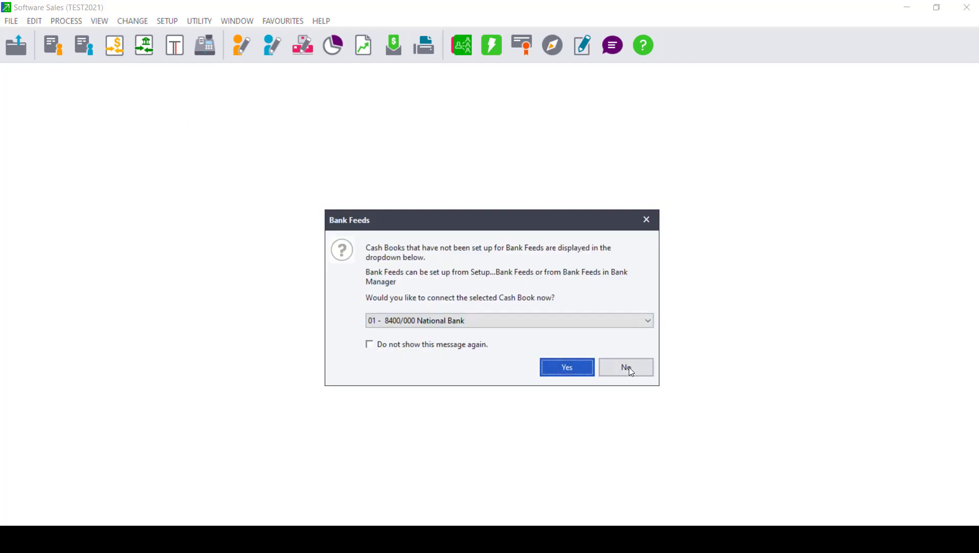
# Decline bank feeds and view the receipts batch with its lines sitting in period 13
pyautogui.click(624, 366)
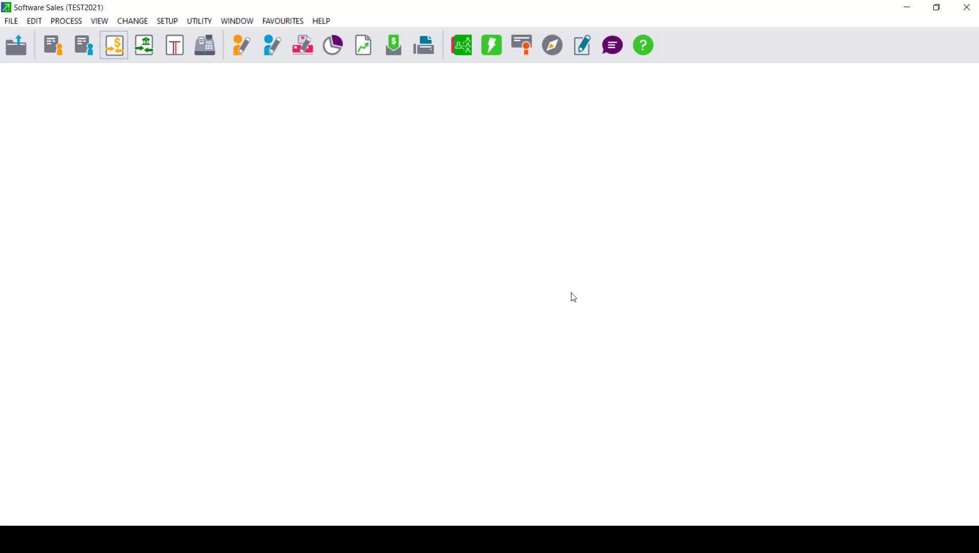
pyautogui.moveTo(668, 234)
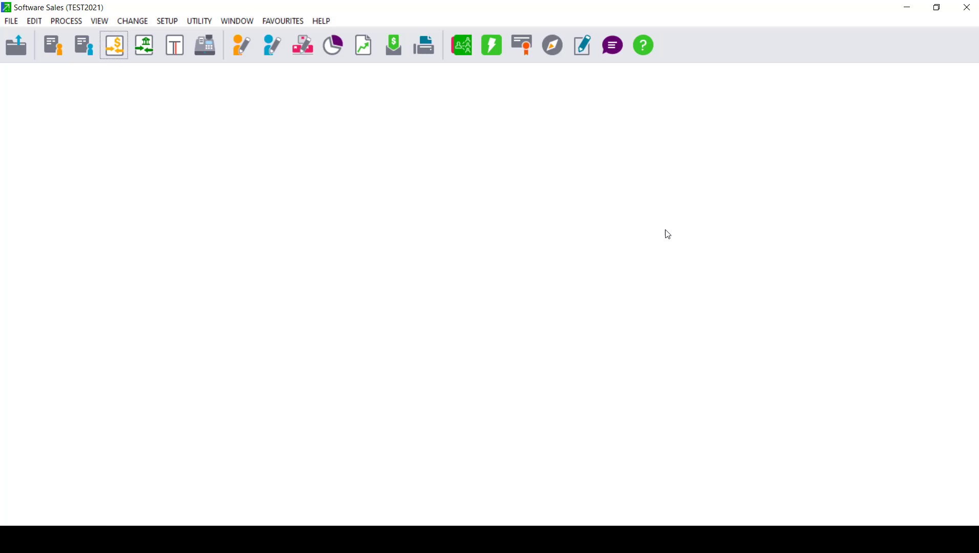
pyautogui.click(113, 45)
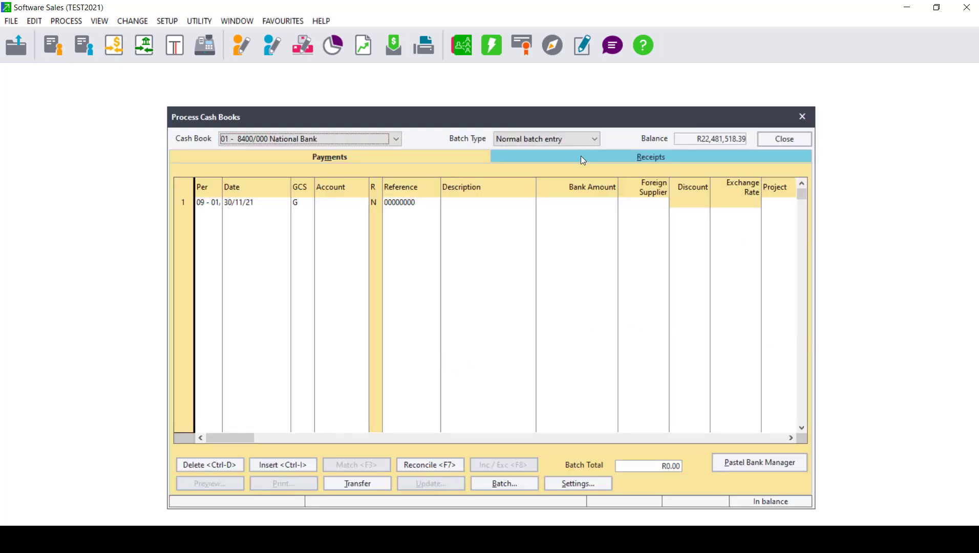
pyautogui.click(650, 157)
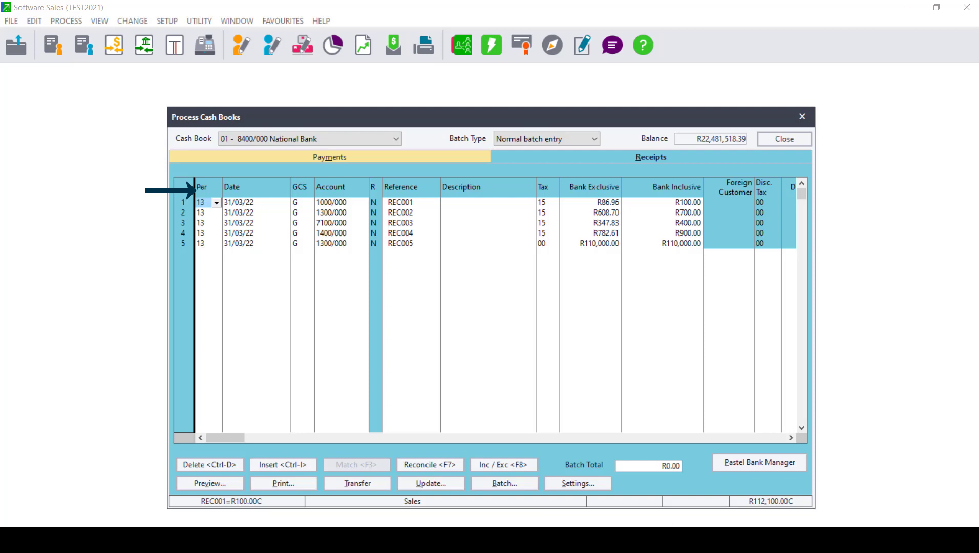
pyautogui.moveTo(158, 199)
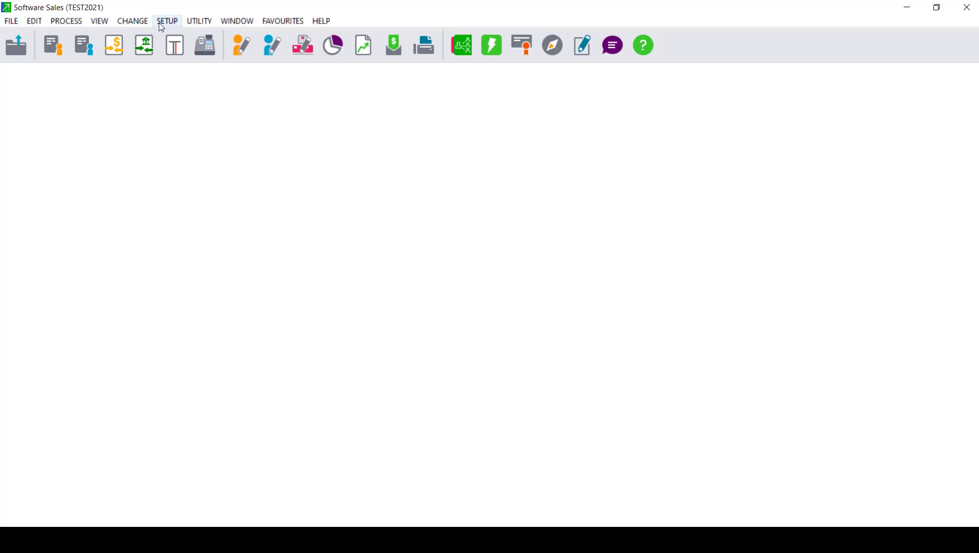
pyautogui.click(167, 20)
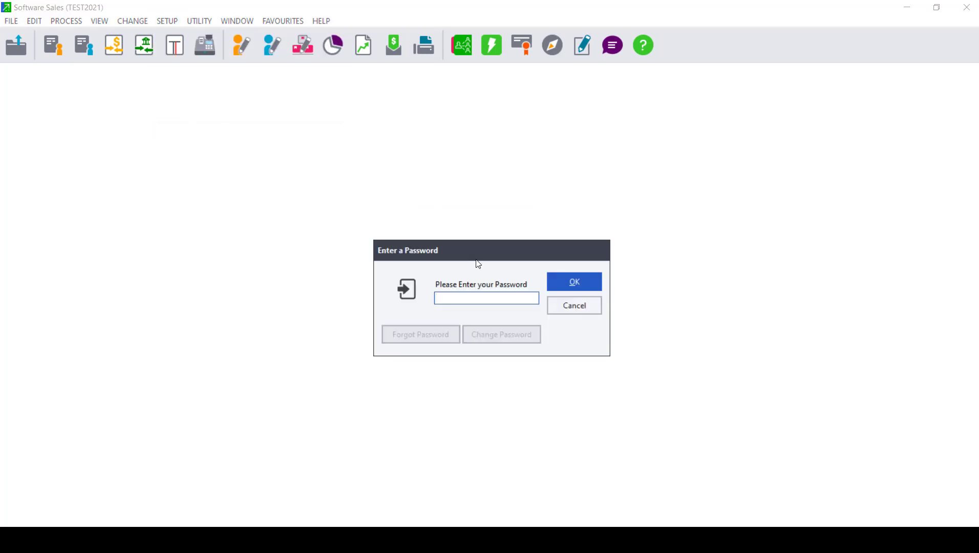
pyautogui.click(572, 282)
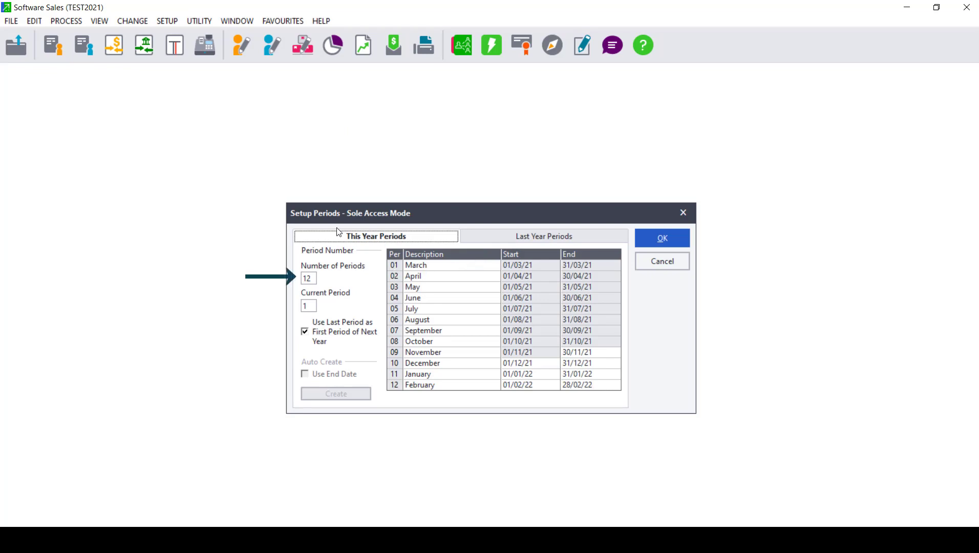
pyautogui.moveTo(352, 255)
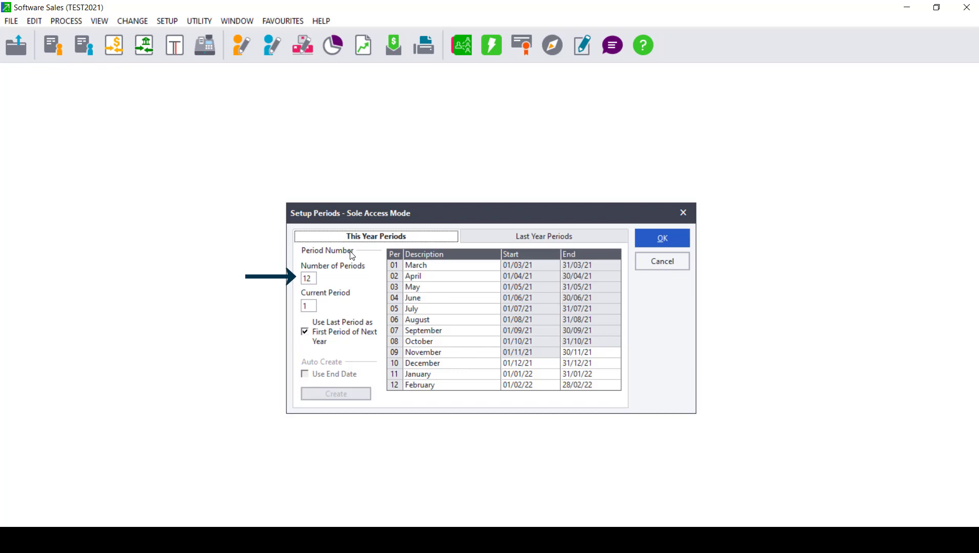
pyautogui.moveTo(363, 258)
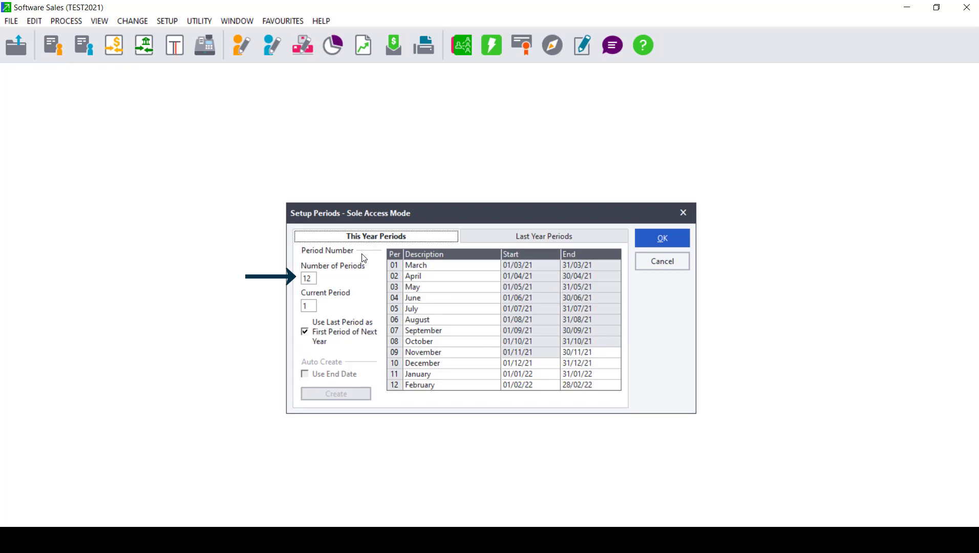
pyautogui.moveTo(342, 263)
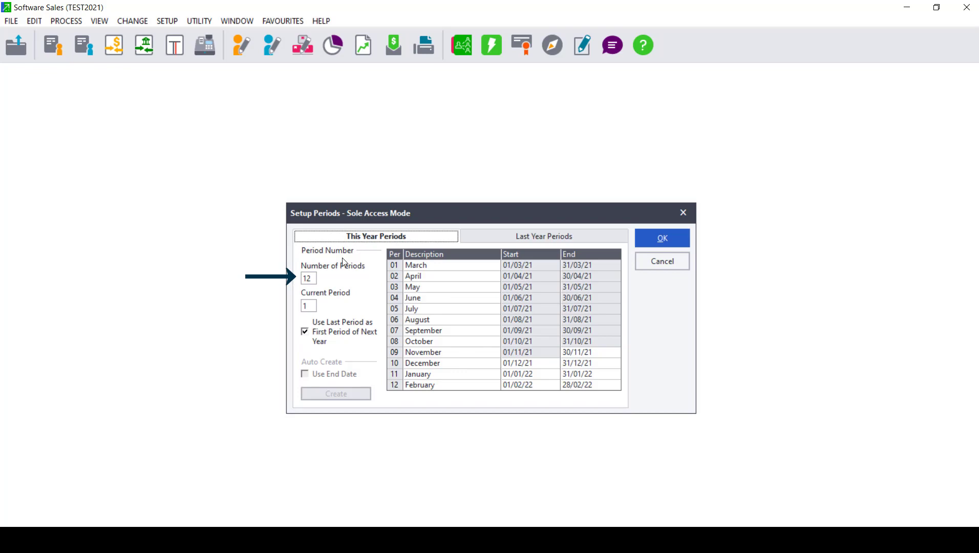
pyautogui.moveTo(662, 261)
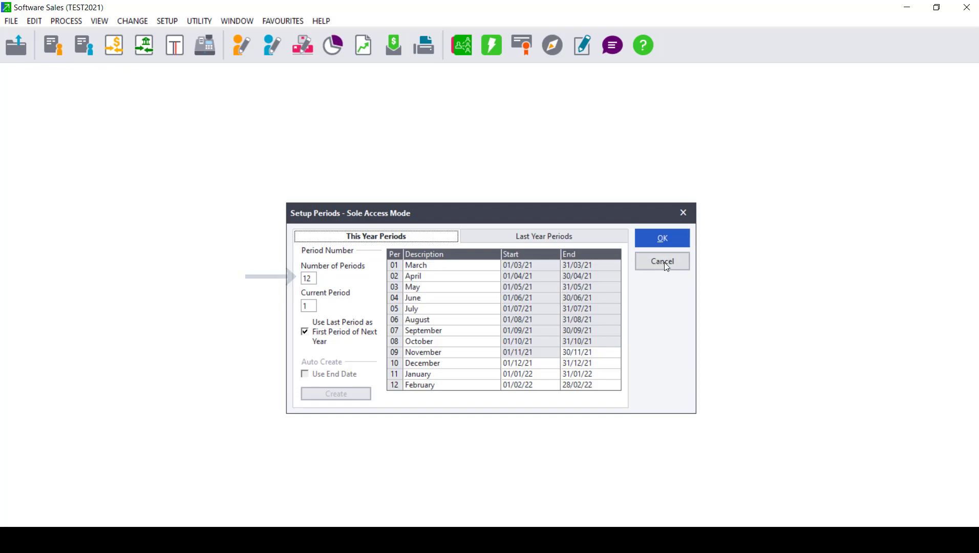
pyautogui.click(661, 262)
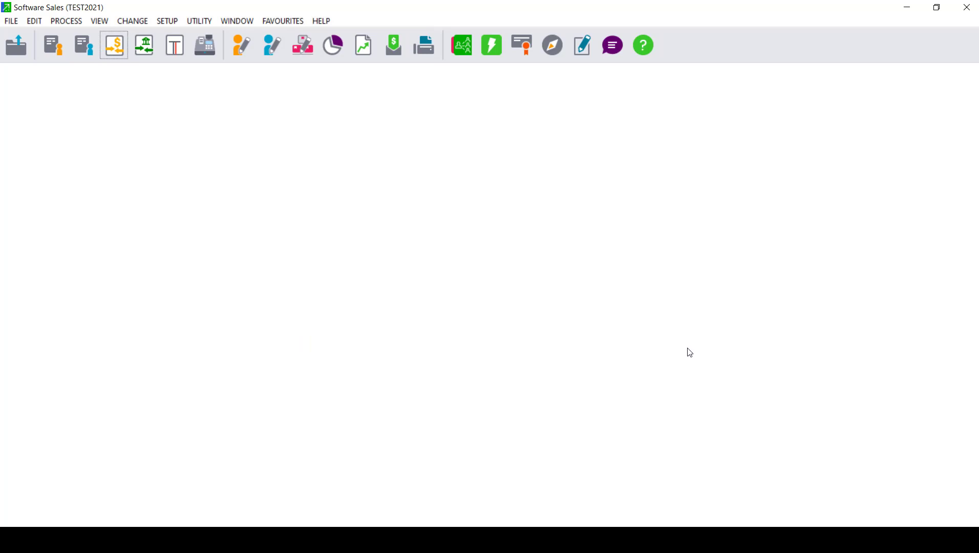
# Reopen the receipts batch and change the first receipt's period from 13 to 12
pyautogui.click(113, 44)
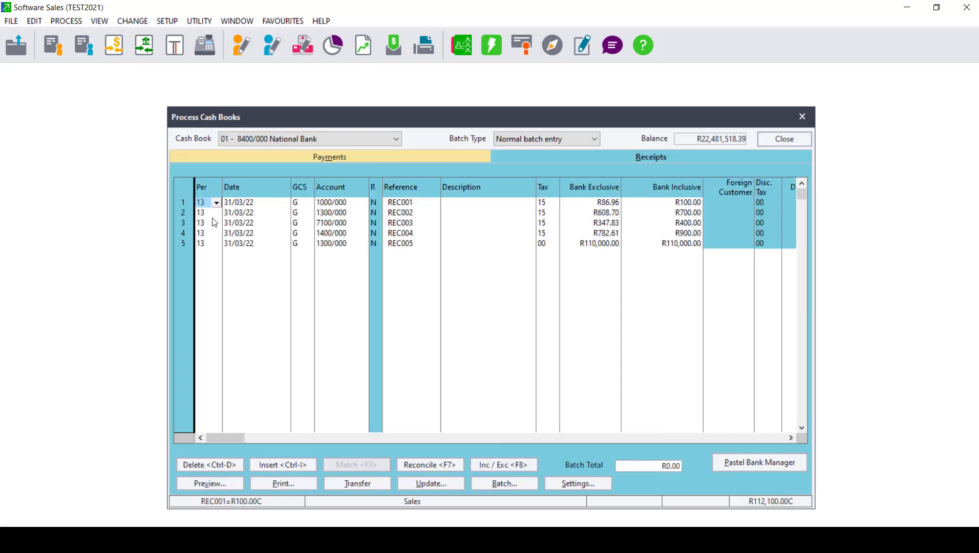
pyautogui.moveTo(210, 208)
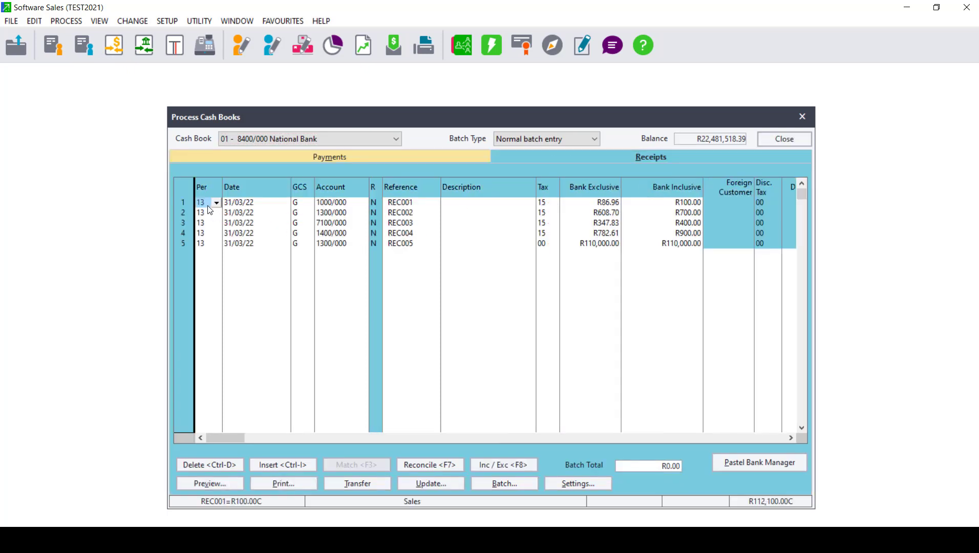
pyautogui.click(200, 201)
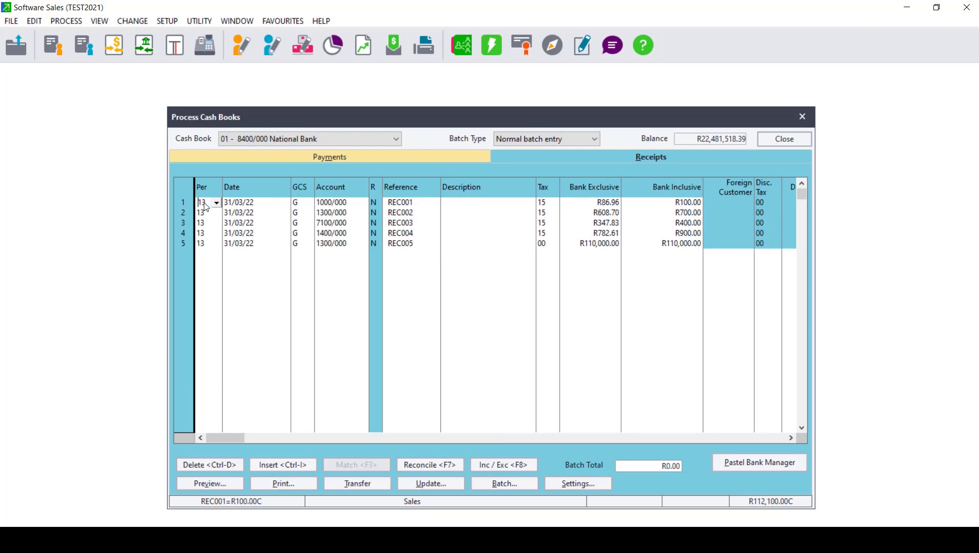
pyautogui.click(200, 202)
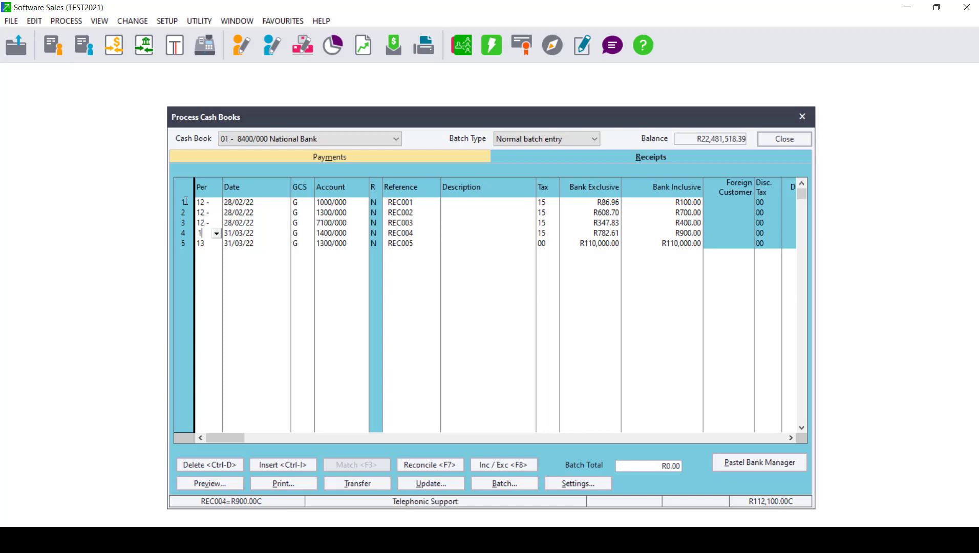
pyautogui.write('12')
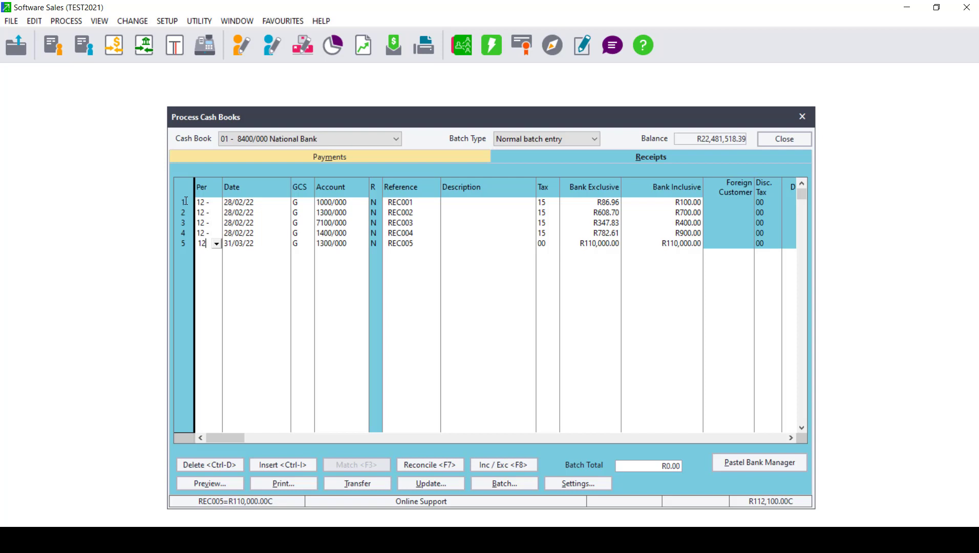